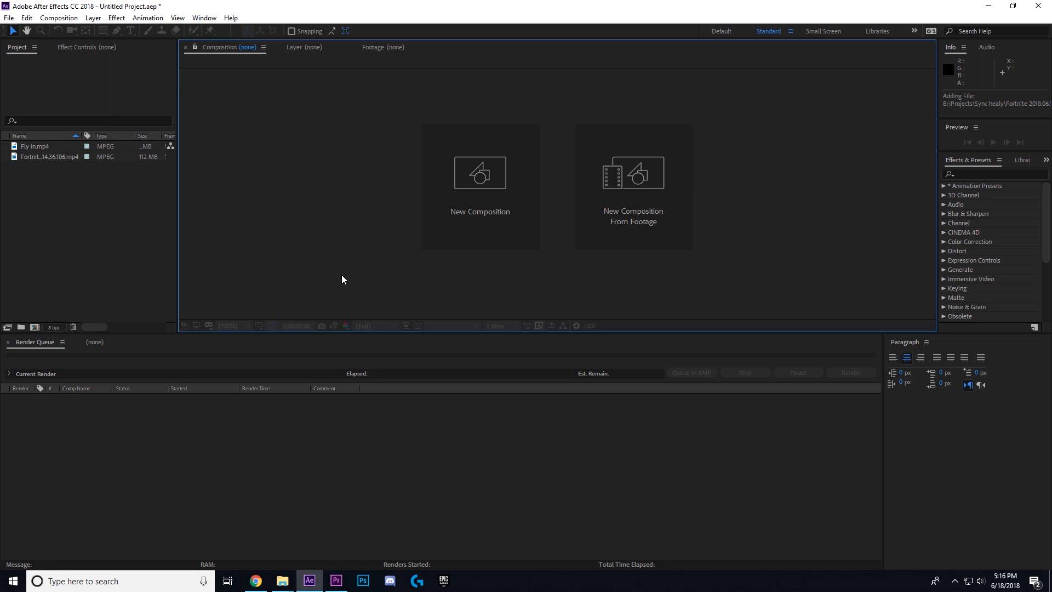
{"action": "mouse_move", "coordinate": [108, 243]}
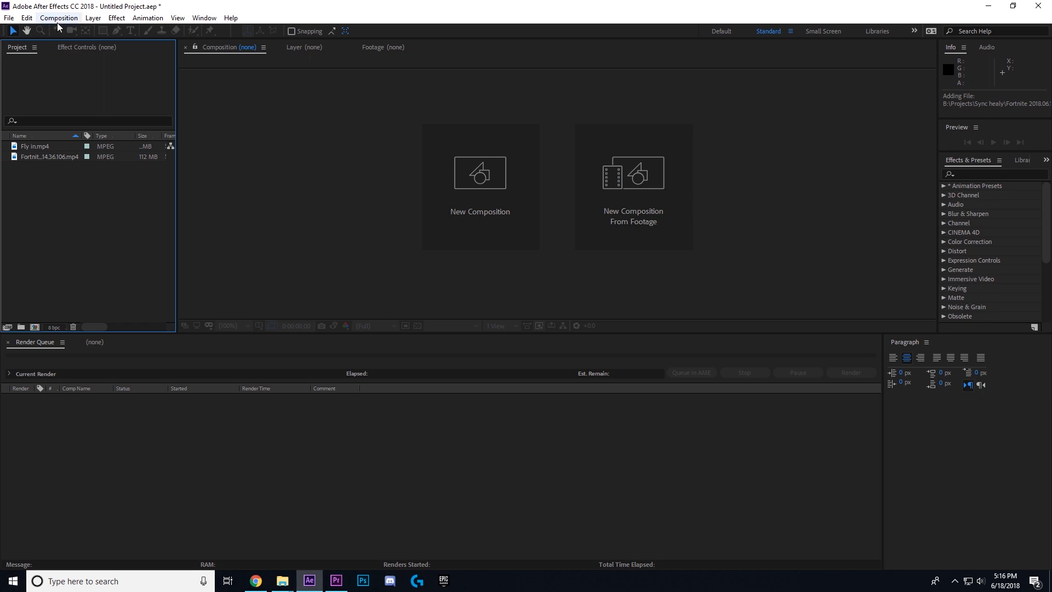
Start a new composition with frame rate 30 and duration 0:00:30:00.
{"action": "left_click", "coordinate": [480, 172]}
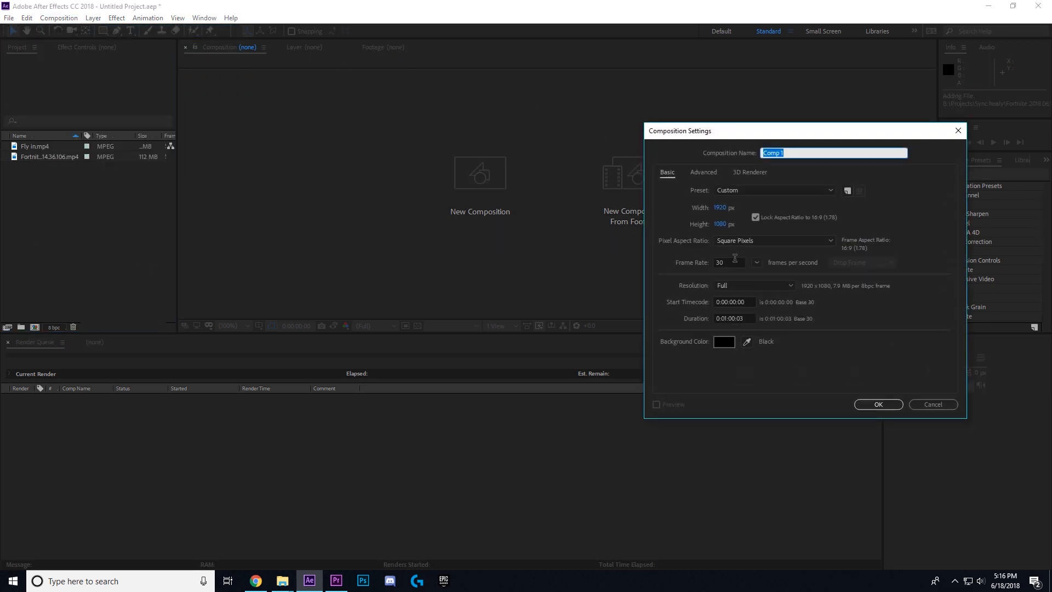
{"action": "left_click", "coordinate": [729, 262]}
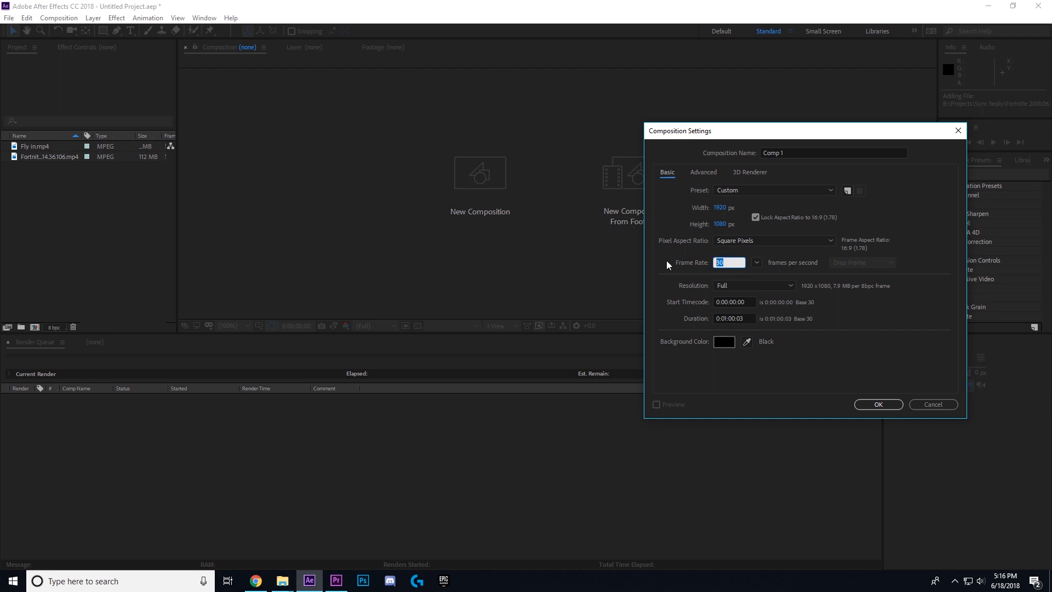
{"action": "type", "text": "24"}
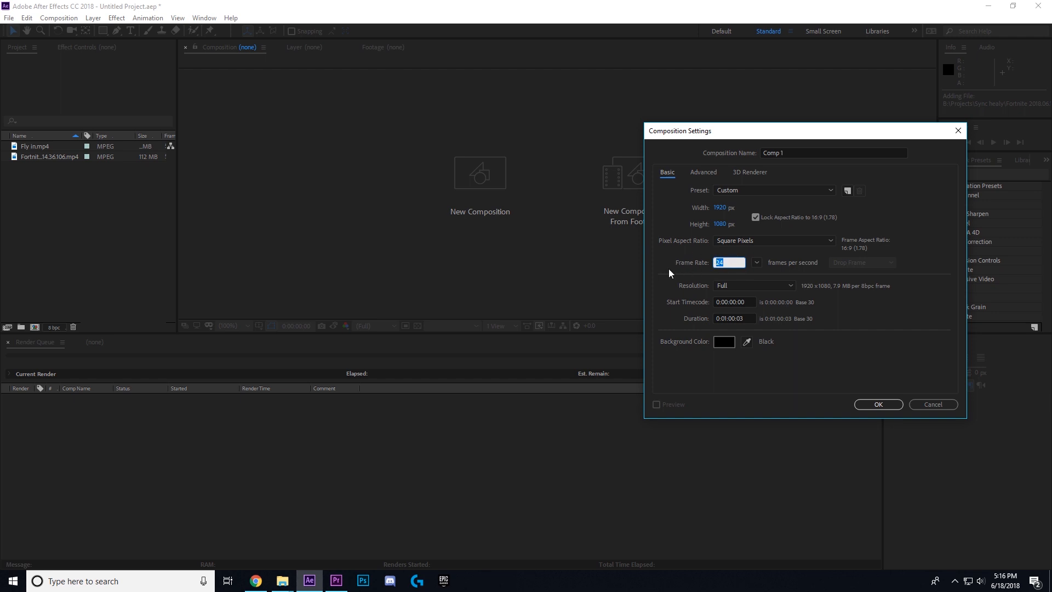
{"action": "type", "text": "30"}
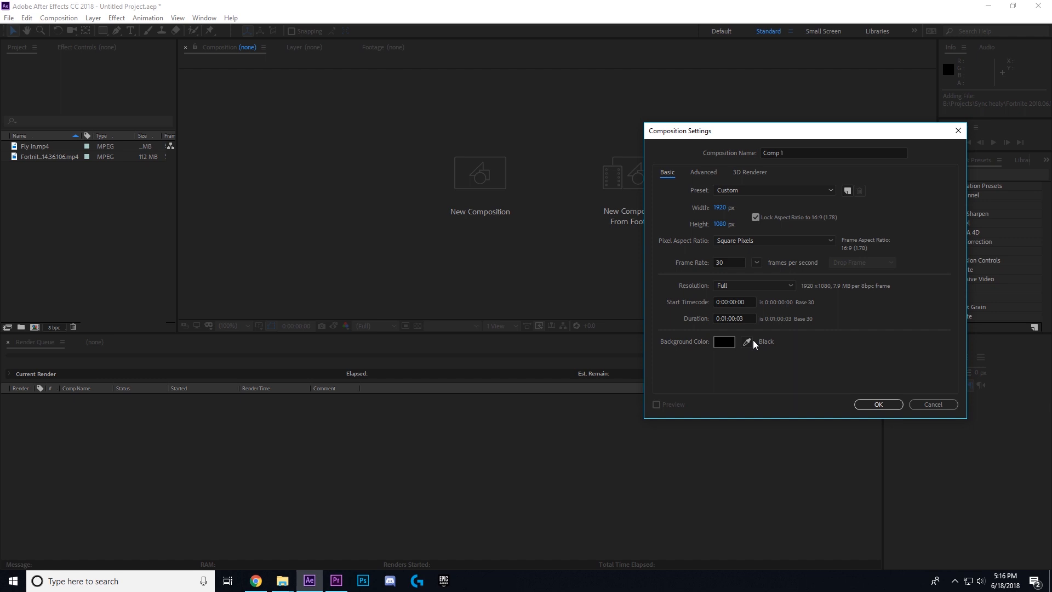
{"action": "left_click", "coordinate": [733, 318]}
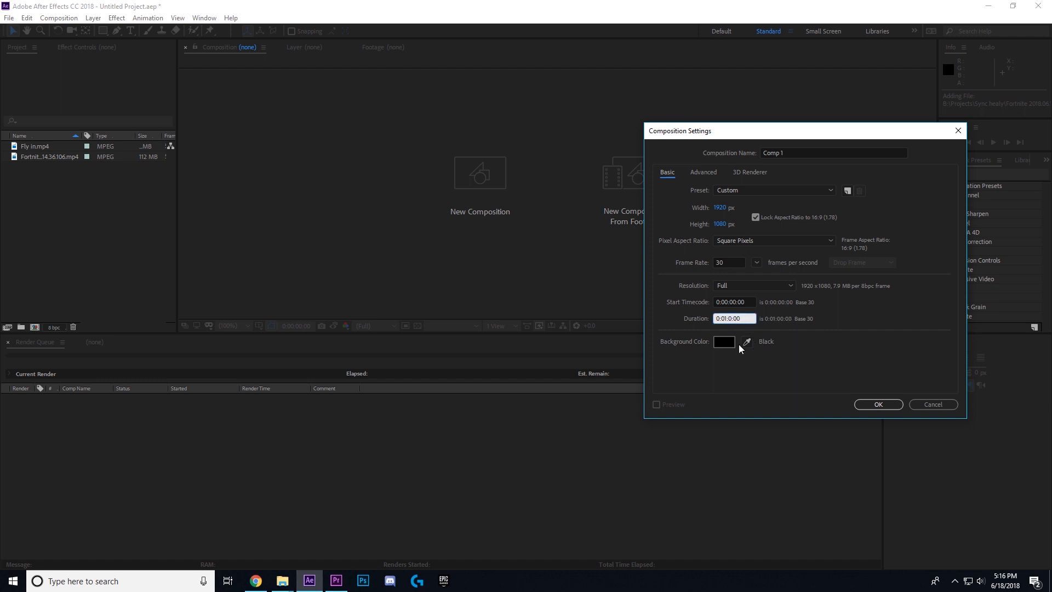
{"action": "type", "text": "0:00:30:00"}
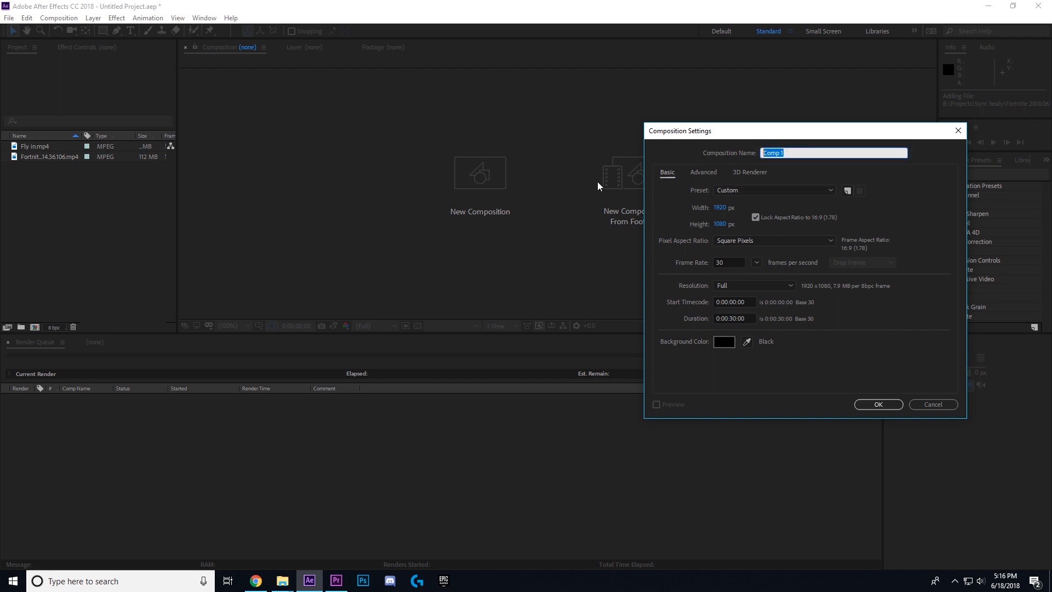
Name the composition 'MY first MineCraft'.
{"action": "type", "text": "MY"}
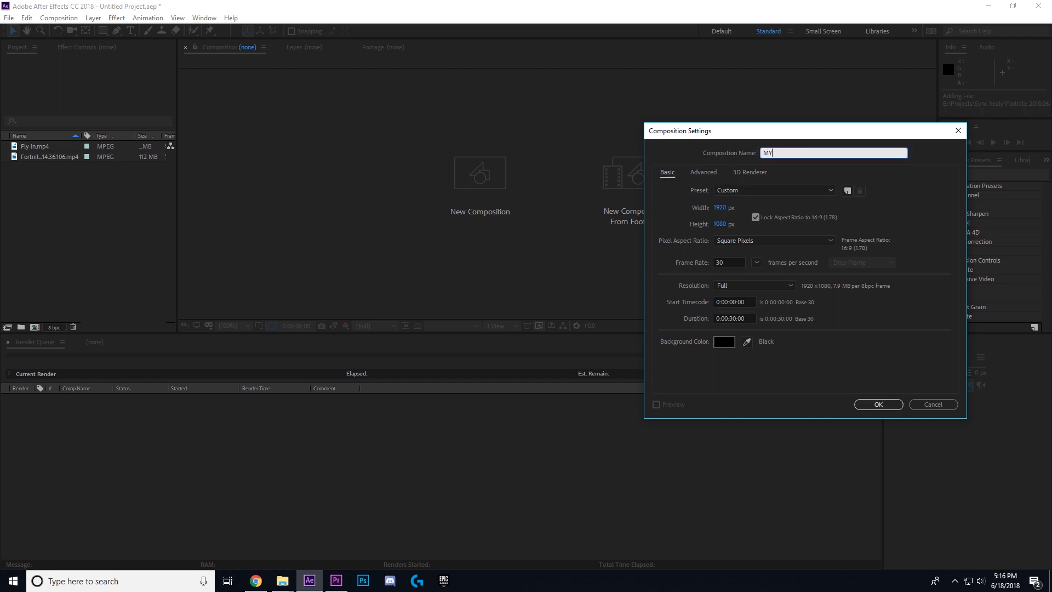
{"action": "type", "text": "first"}
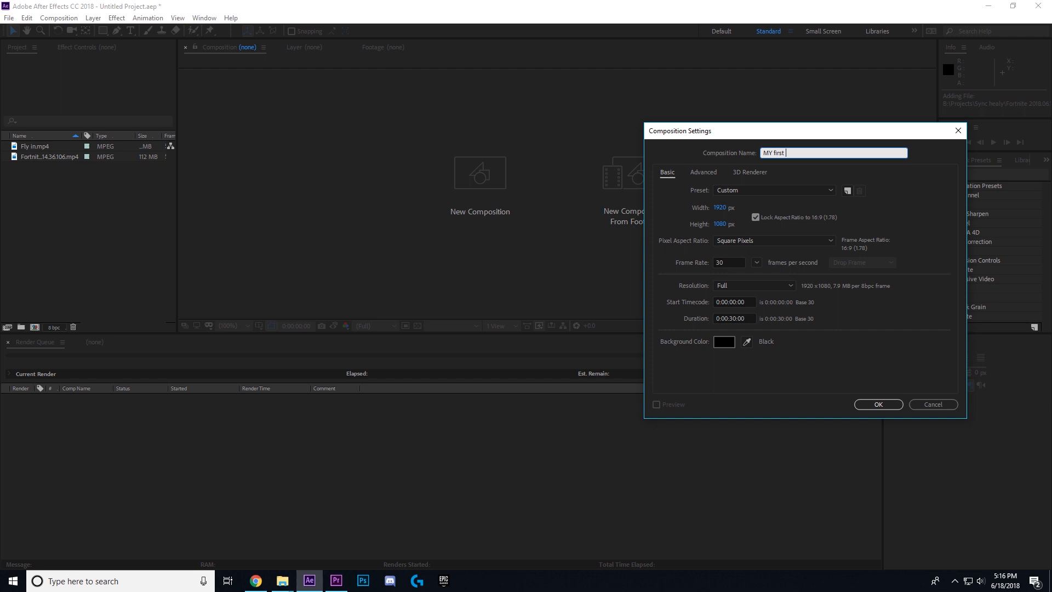
{"action": "type", "text": "MineCraft"}
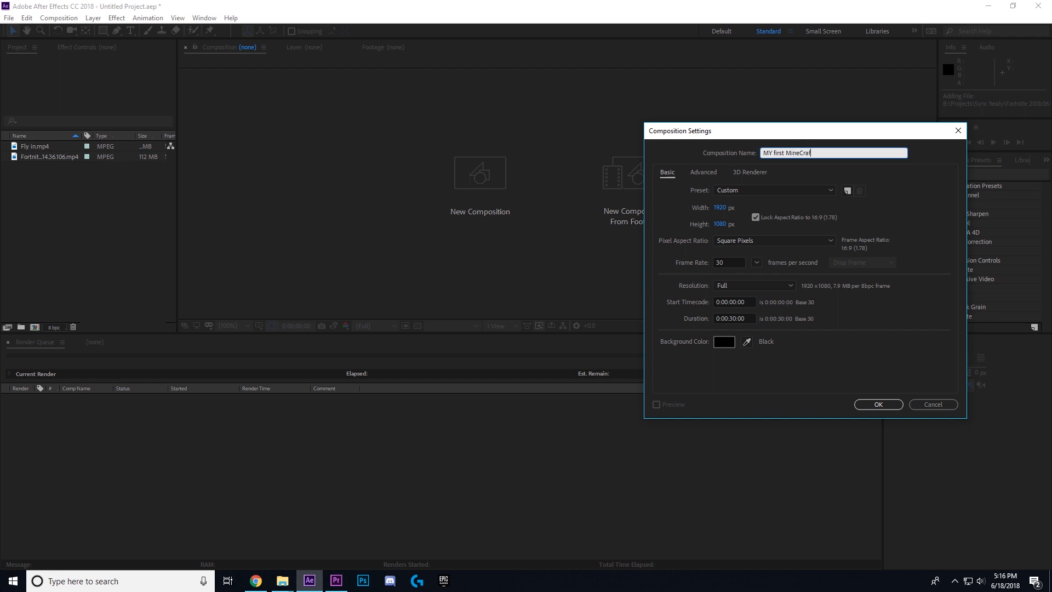
Create the composition and bring the Fortnite clip into it for previewing.
{"action": "left_click", "coordinate": [878, 405]}
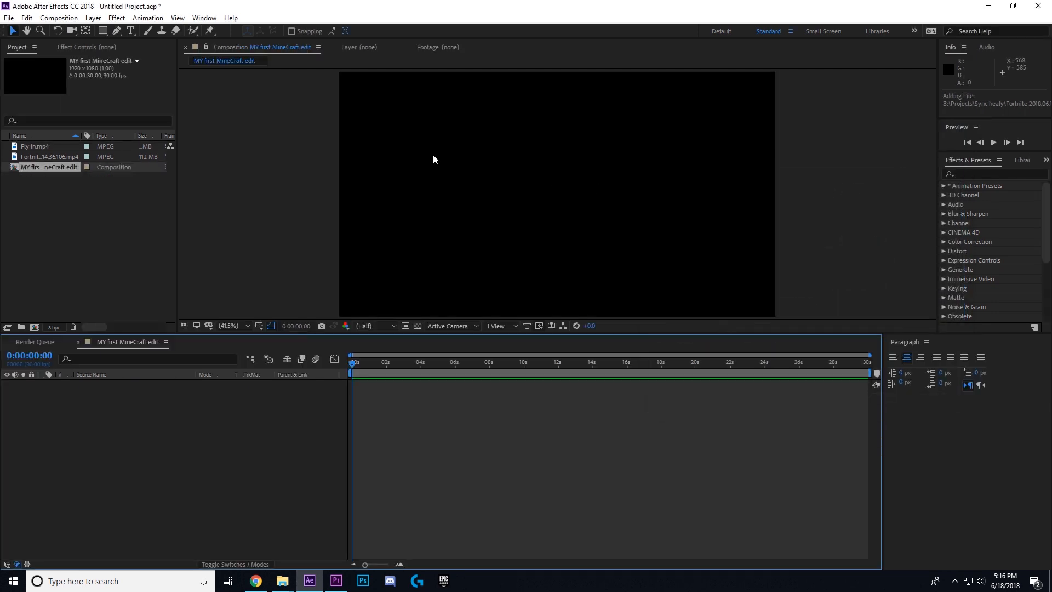
{"action": "left_click_drag", "start_coordinate": [49, 156], "coordinate": [516, 383]}
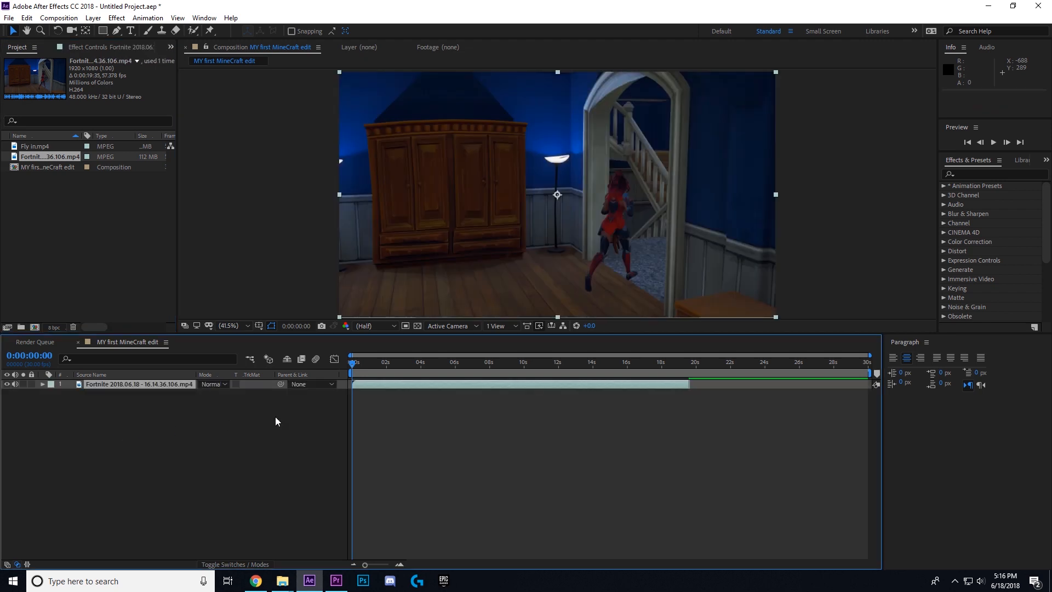
{"action": "left_click", "coordinate": [444, 363]}
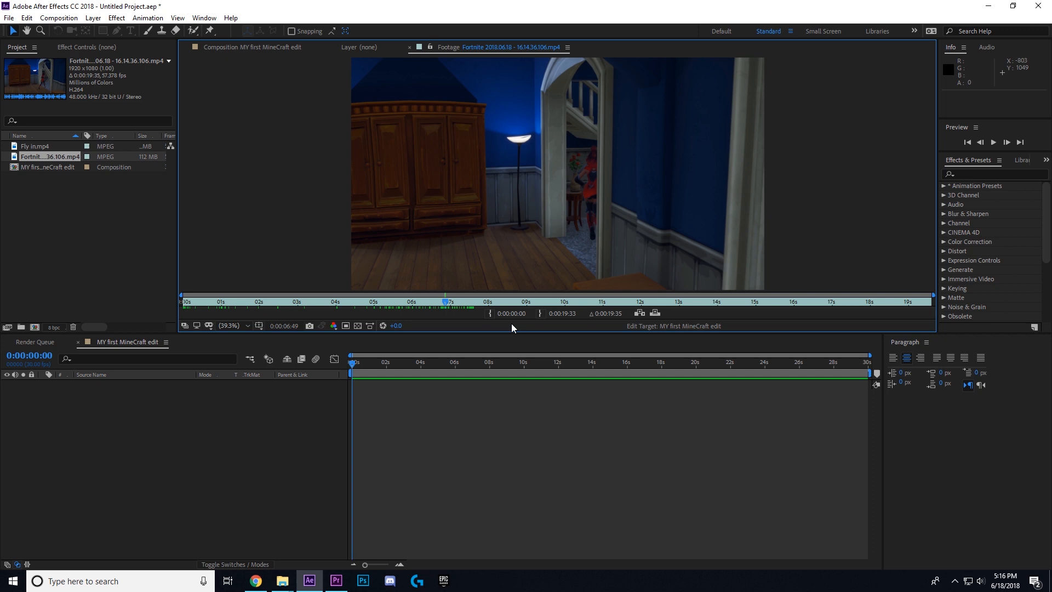
Trim the Fortnite clip so it begins at 6:49 and sits as a layer in the composition.
{"action": "left_click_drag", "start_coordinate": [444, 301], "coordinate": [456, 301]}
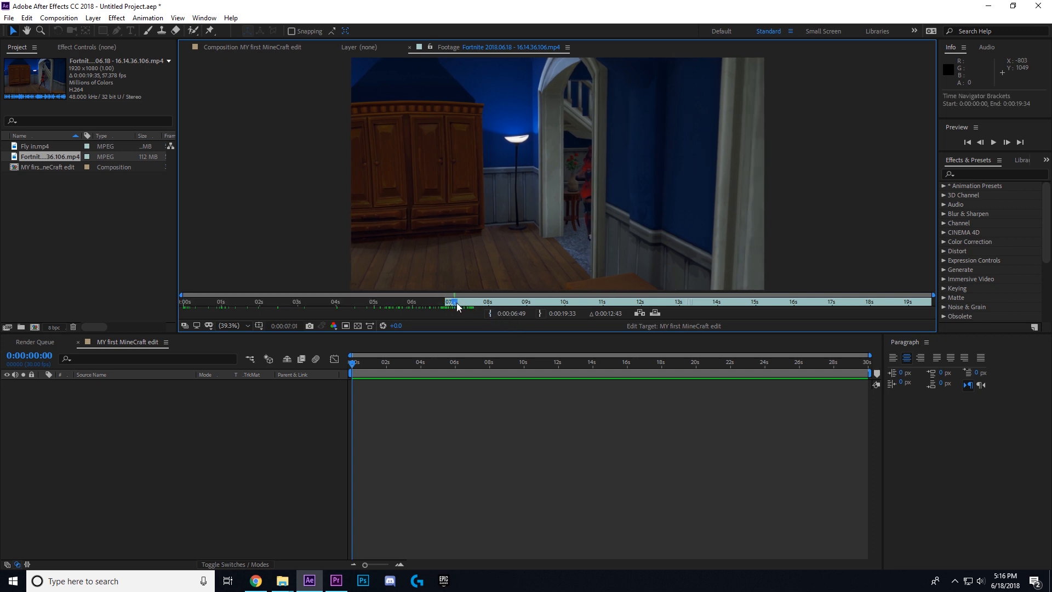
{"action": "left_click_drag", "start_coordinate": [456, 301], "coordinate": [698, 301]}
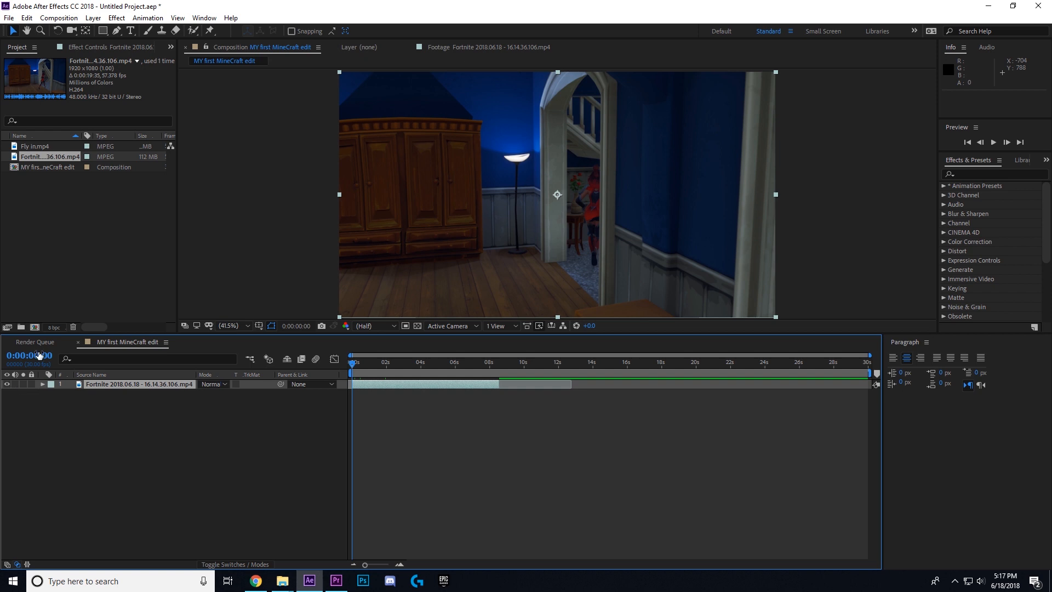
Add the trimmed Fly in clip above Fortnite, starting where the Fortnite clip ends.
{"action": "double_click", "coordinate": [35, 146]}
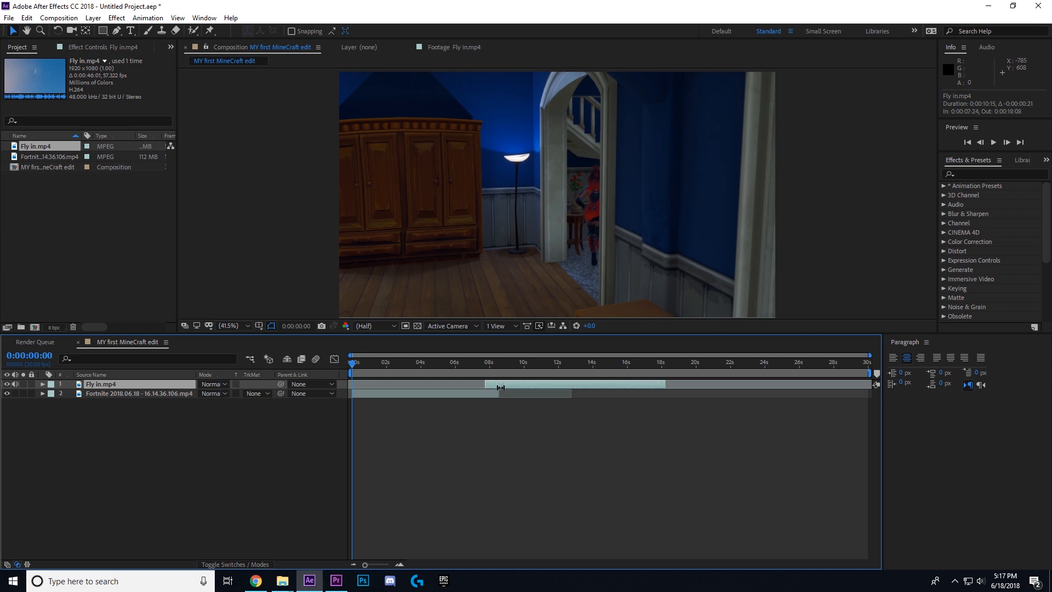
{"action": "left_click", "coordinate": [475, 362]}
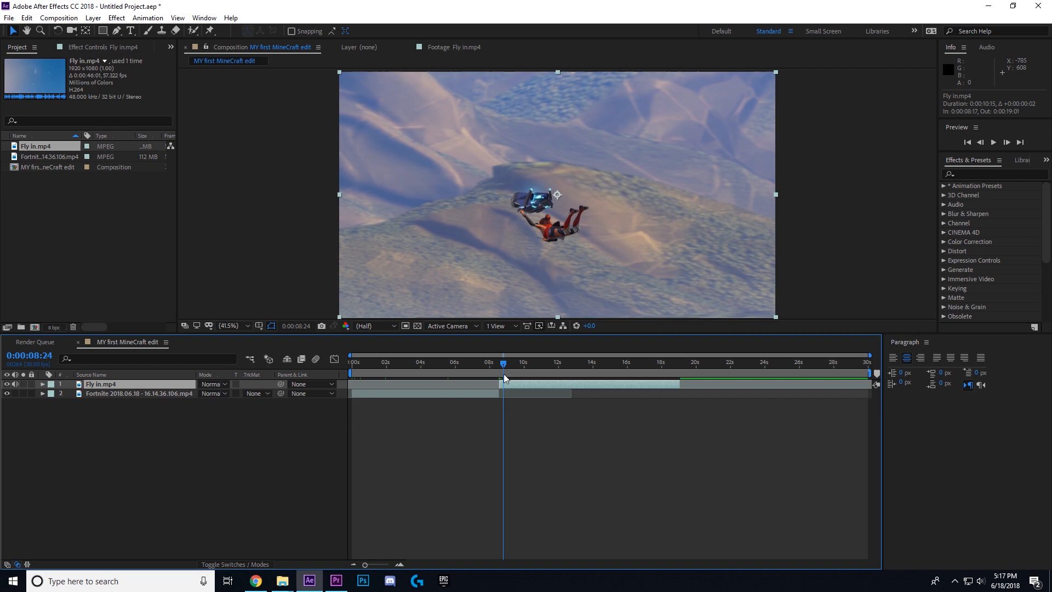
{"action": "left_click_drag", "start_coordinate": [503, 362], "coordinate": [500, 363]}
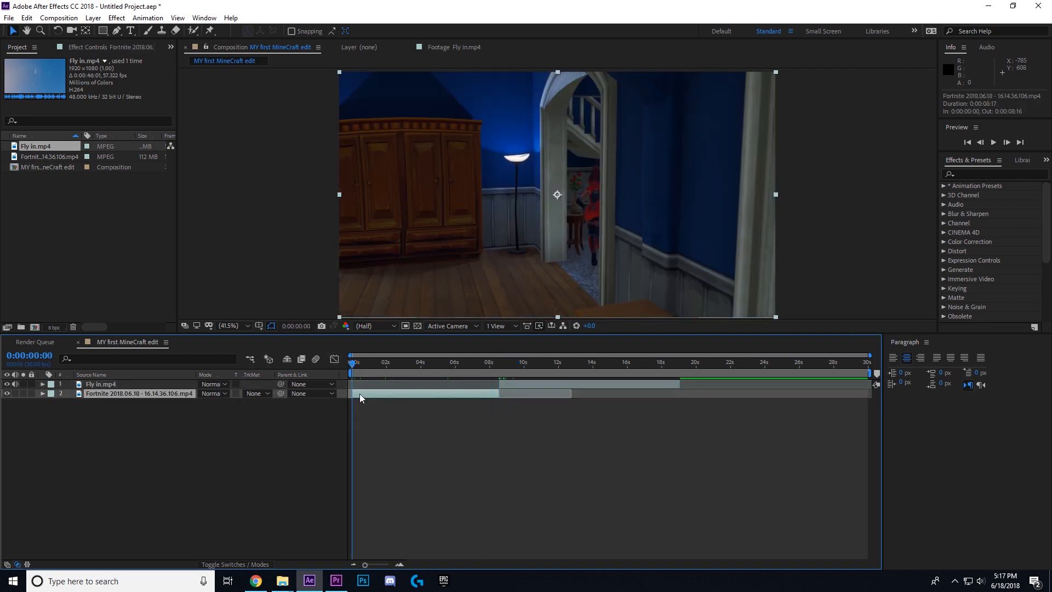
Enable time remapping on the Fortnite layer and cut it to about 2.5 seconds with keyframes.
{"action": "right_click", "coordinate": [361, 395]}
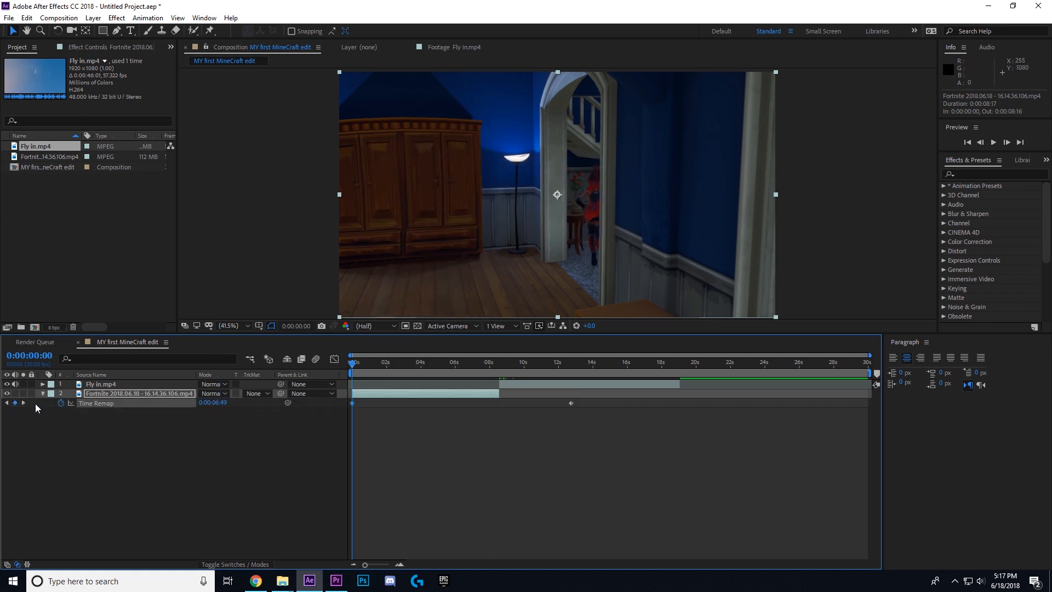
{"action": "left_click", "coordinate": [498, 362]}
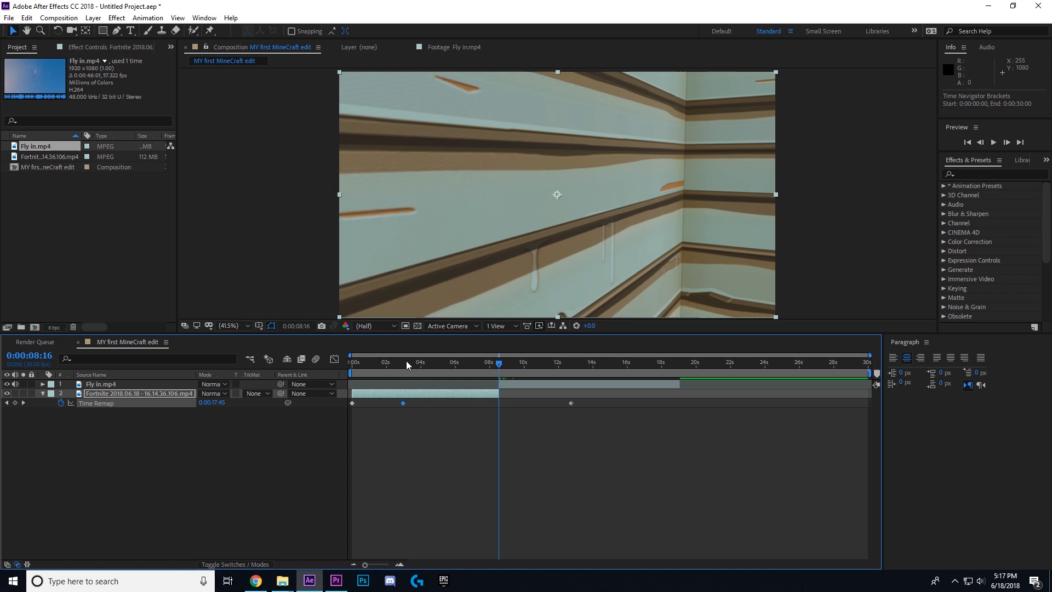
{"action": "left_click", "coordinate": [402, 363]}
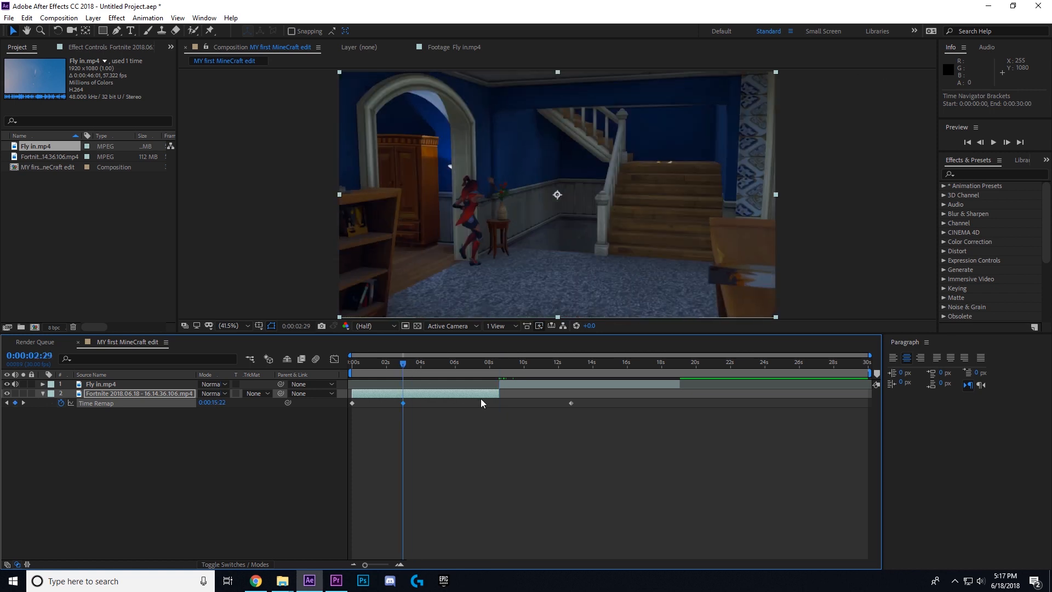
{"action": "mouse_move", "coordinate": [484, 402]}
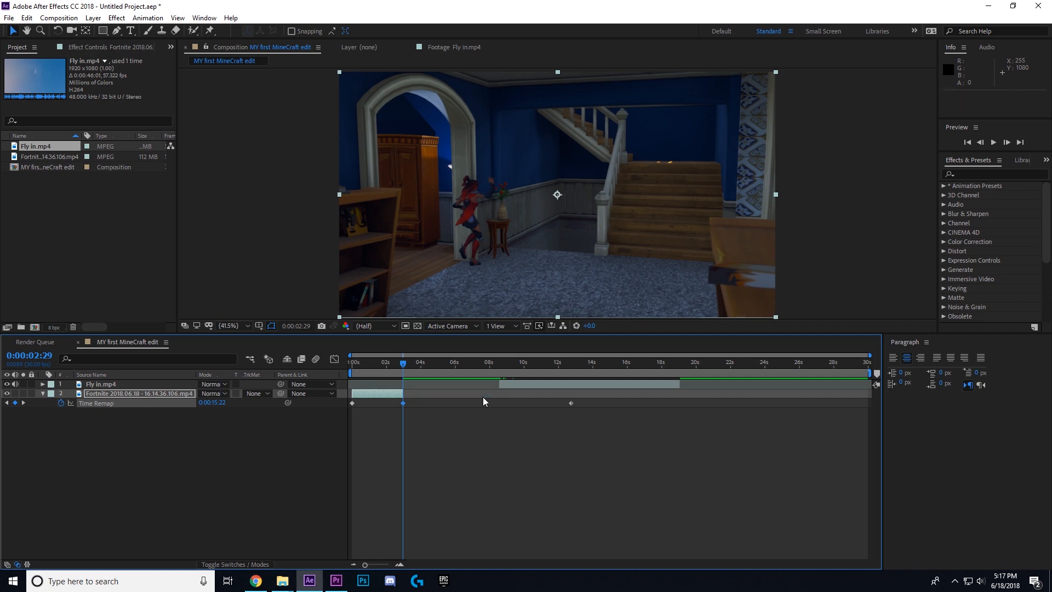
{"action": "left_click", "coordinate": [500, 363]}
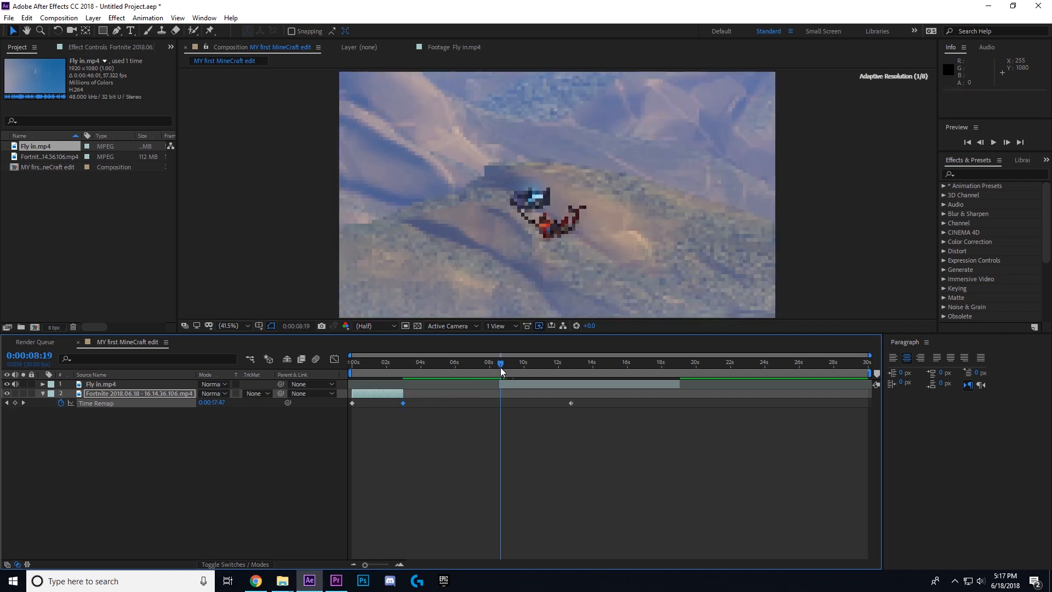
Move the Fly in clip so it starts at 2:29, right after the Fortnite clip.
{"action": "left_click", "coordinate": [100, 383]}
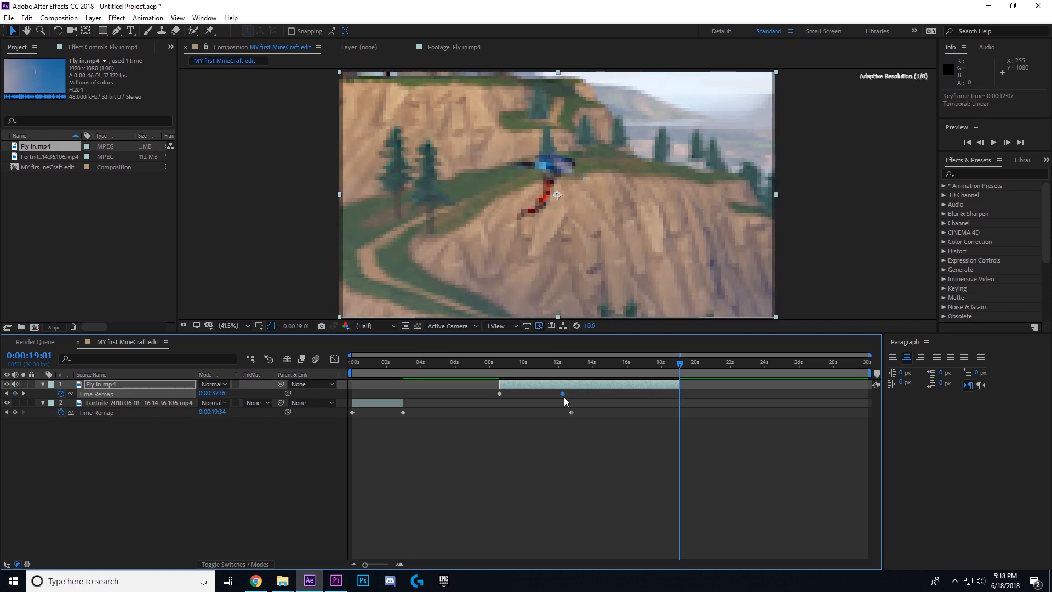
{"action": "left_click_drag", "start_coordinate": [680, 371], "coordinate": [562, 372]}
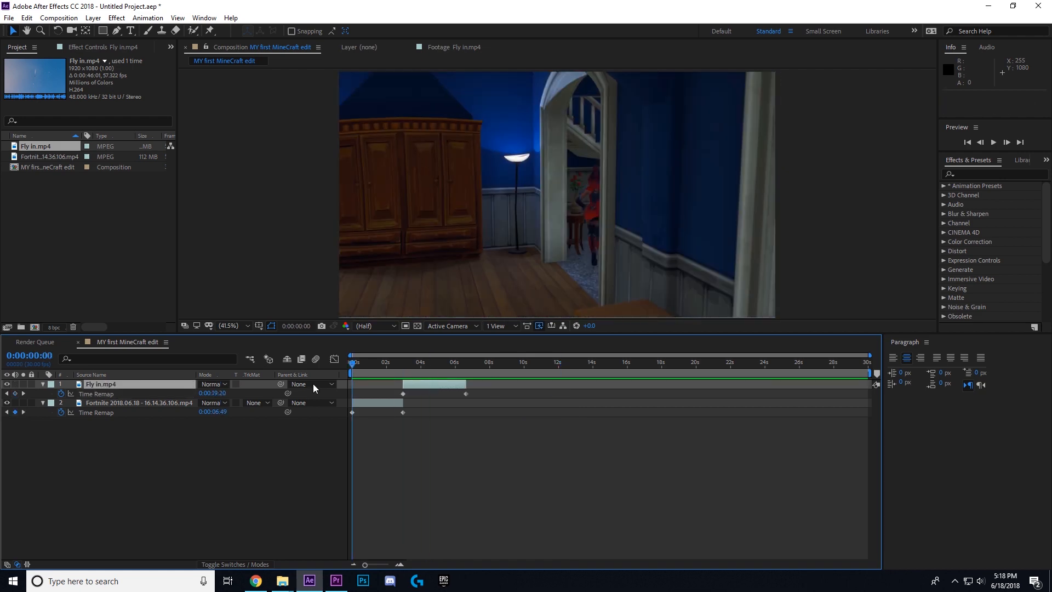
Ease the Fortnite layer's time remap keyframes into a speed ramp in the Graph Editor.
{"action": "left_click", "coordinate": [138, 403]}
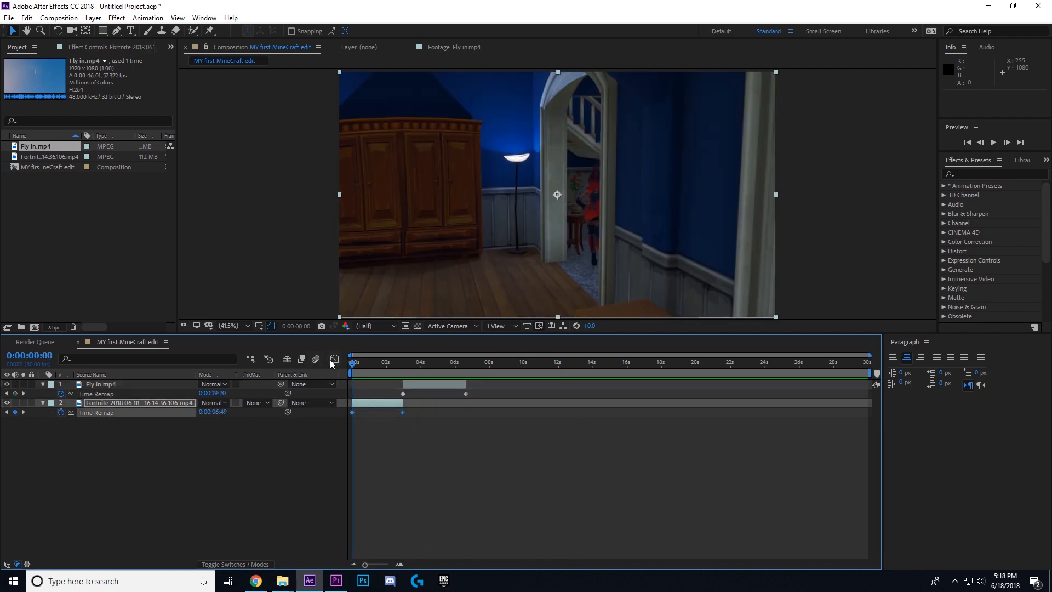
{"action": "left_click", "coordinate": [334, 359]}
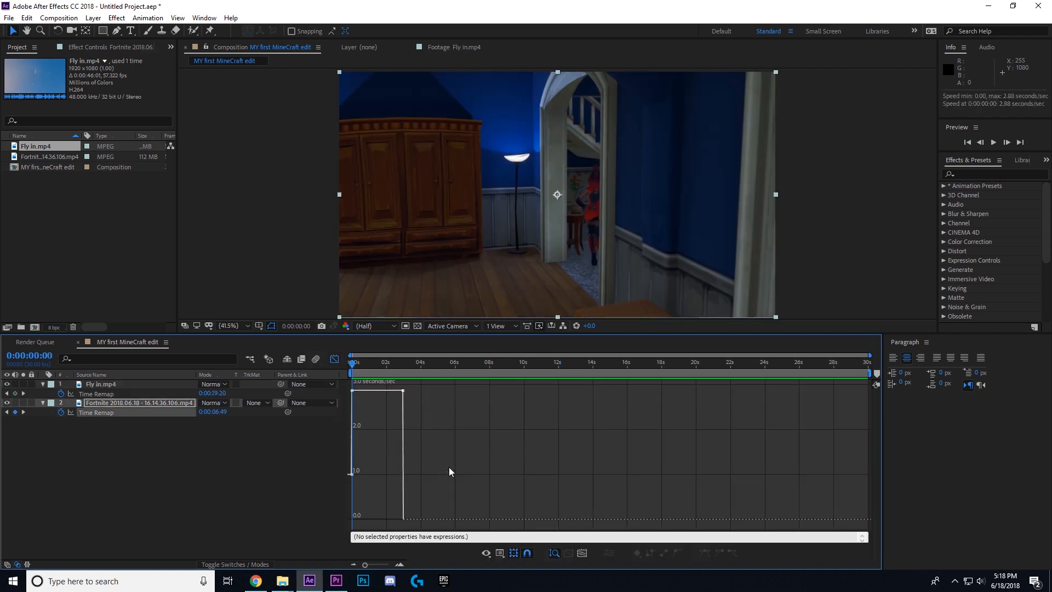
{"action": "mouse_move", "coordinate": [435, 438]}
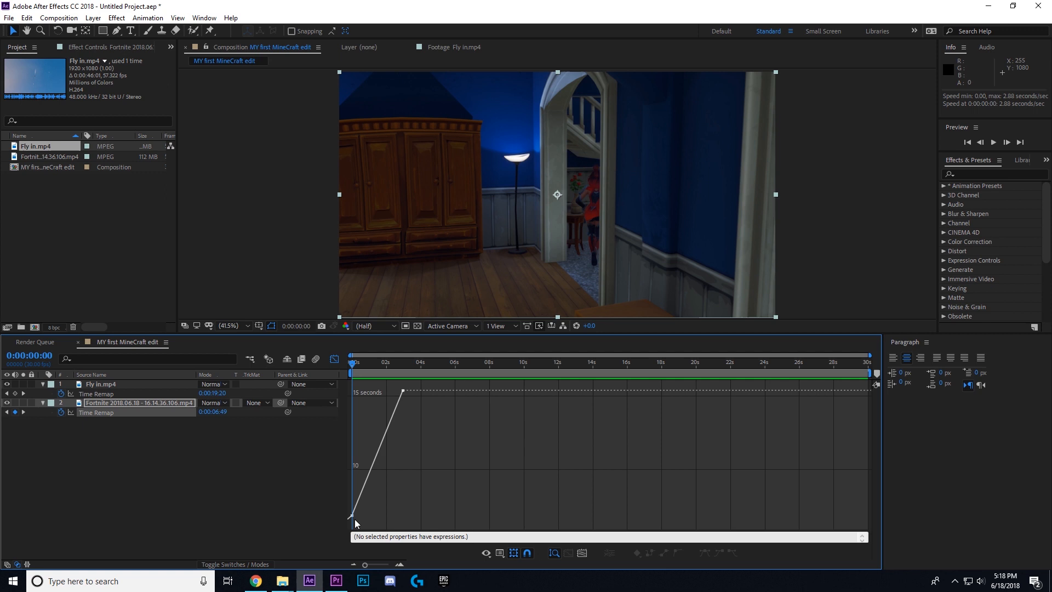
{"action": "left_click", "coordinate": [352, 514]}
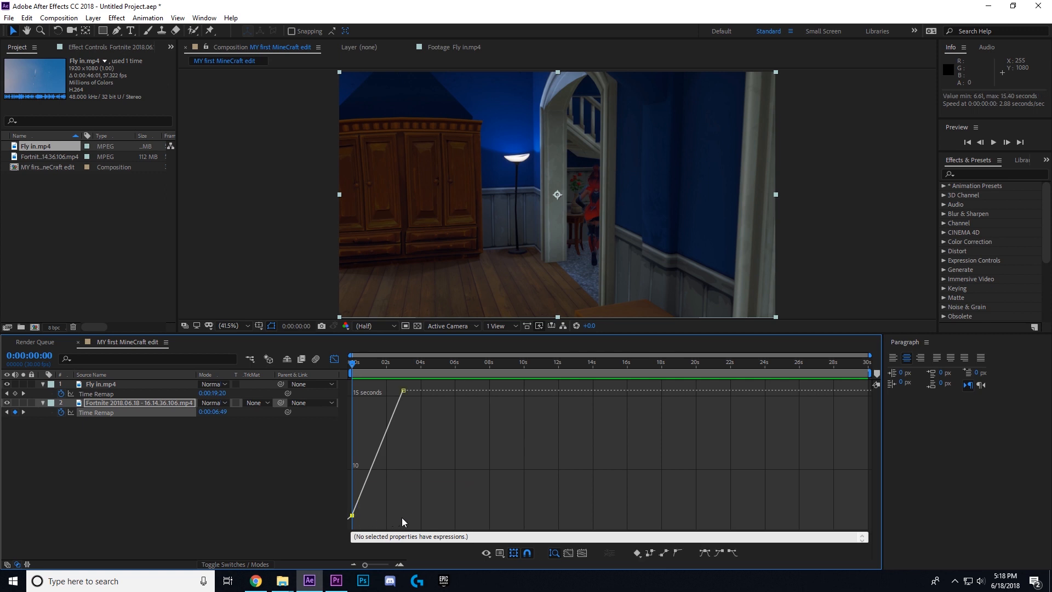
{"action": "mouse_move", "coordinate": [402, 391]}
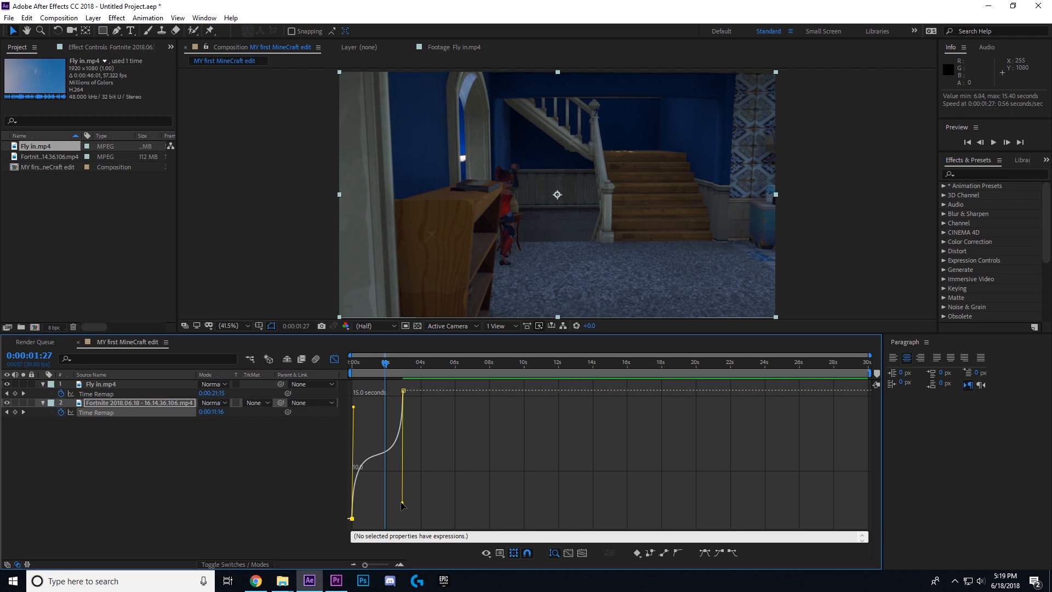
{"action": "left_click", "coordinate": [1006, 141]}
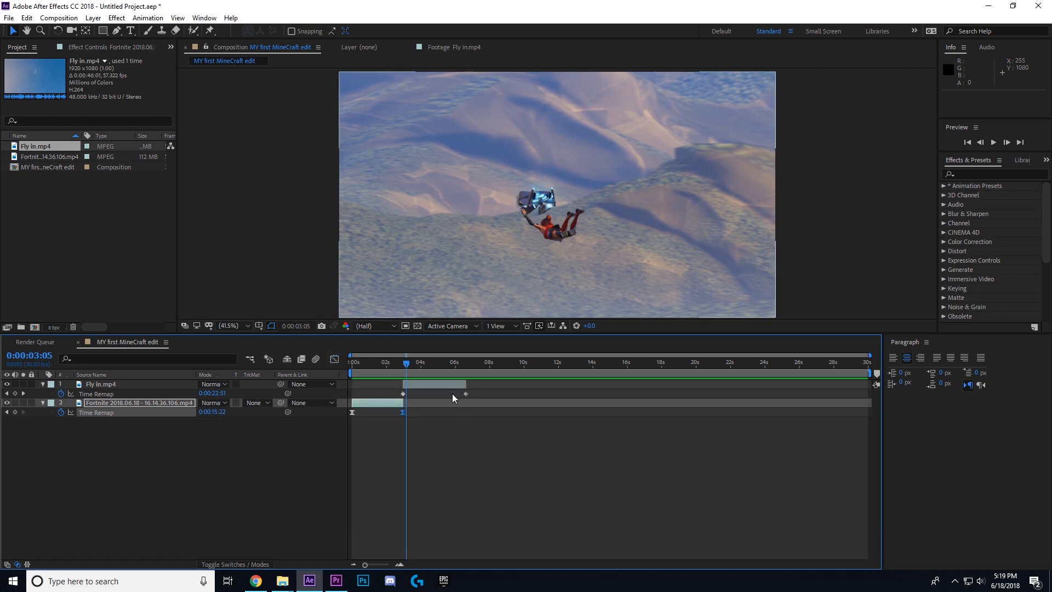
{"action": "left_click", "coordinate": [100, 383]}
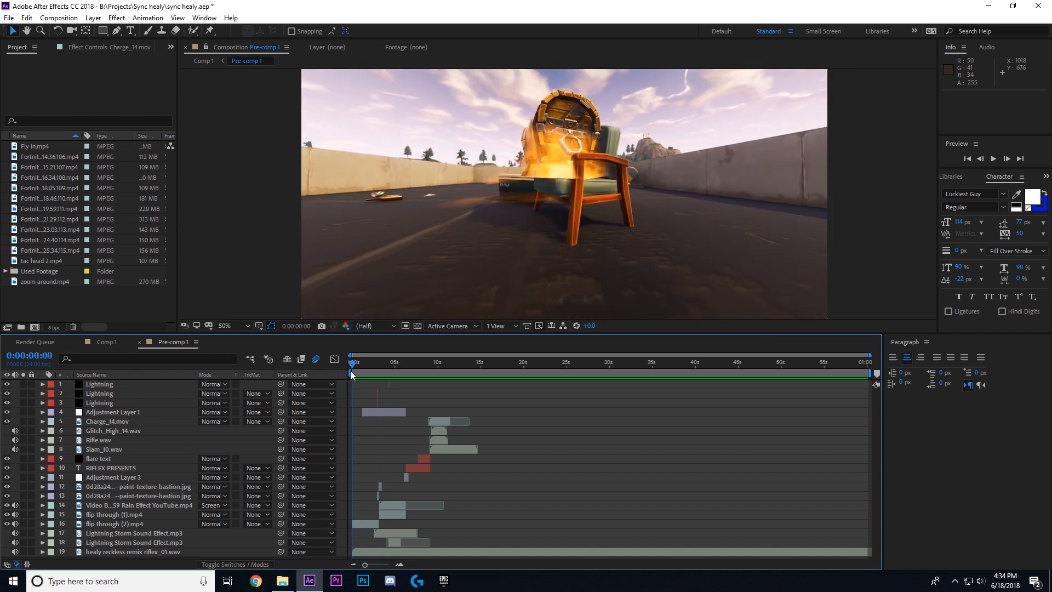
{"action": "mouse_move", "coordinate": [370, 405]}
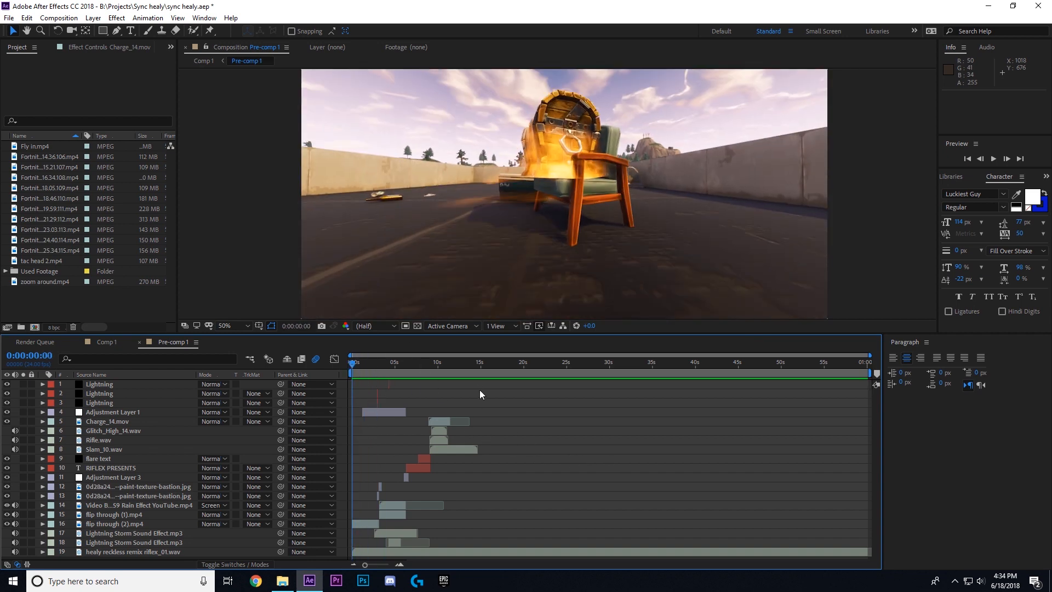
Cue Pre-comp 1 of the sync healy project to about 11 seconds.
{"action": "key", "text": "Space"}
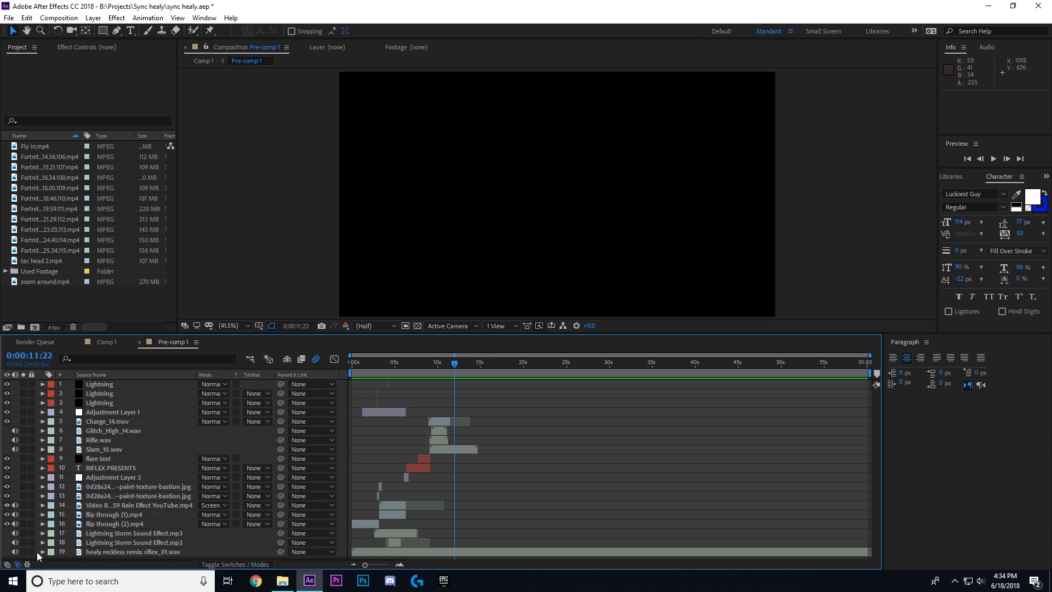
Show the healy reckless remix music layer's audio waveform around 12 seconds.
{"action": "left_click", "coordinate": [41, 552]}
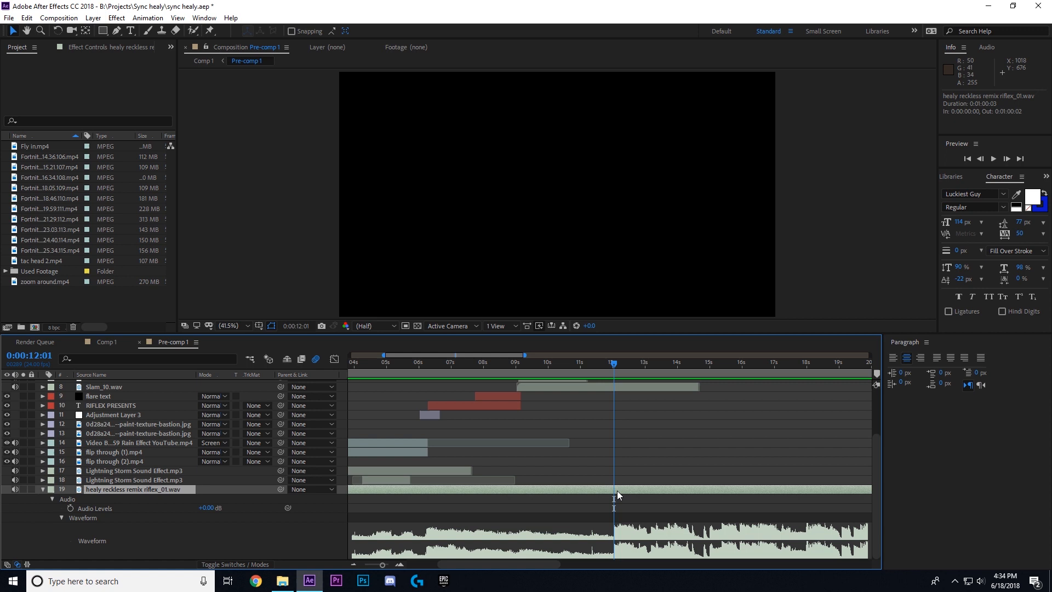
{"action": "mouse_move", "coordinate": [639, 499]}
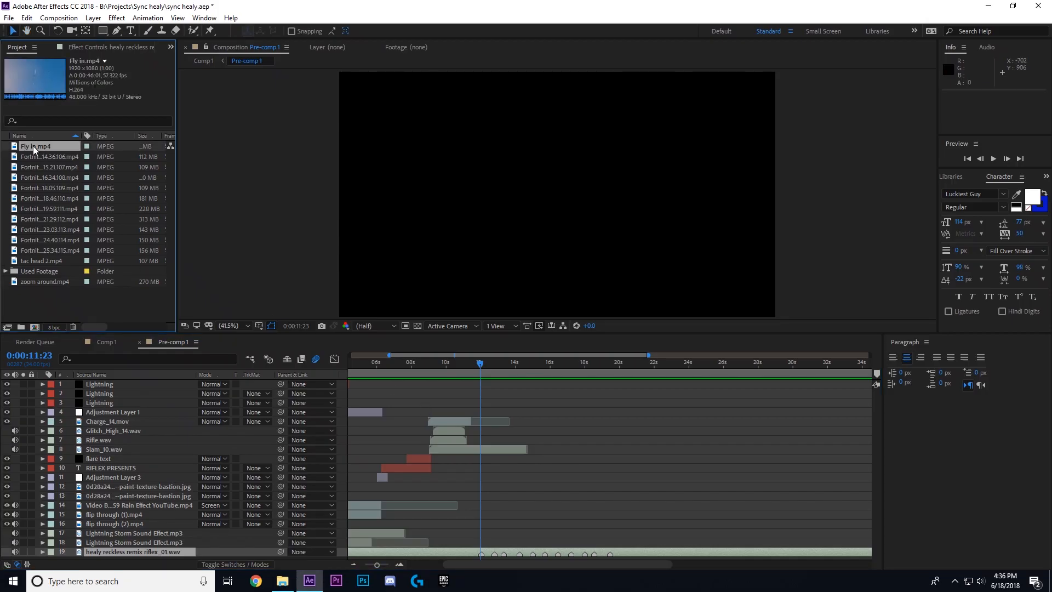
View the Fly in footage and scrub to the plane pickup near 17 seconds for its in point.
{"action": "double_click", "coordinate": [38, 146]}
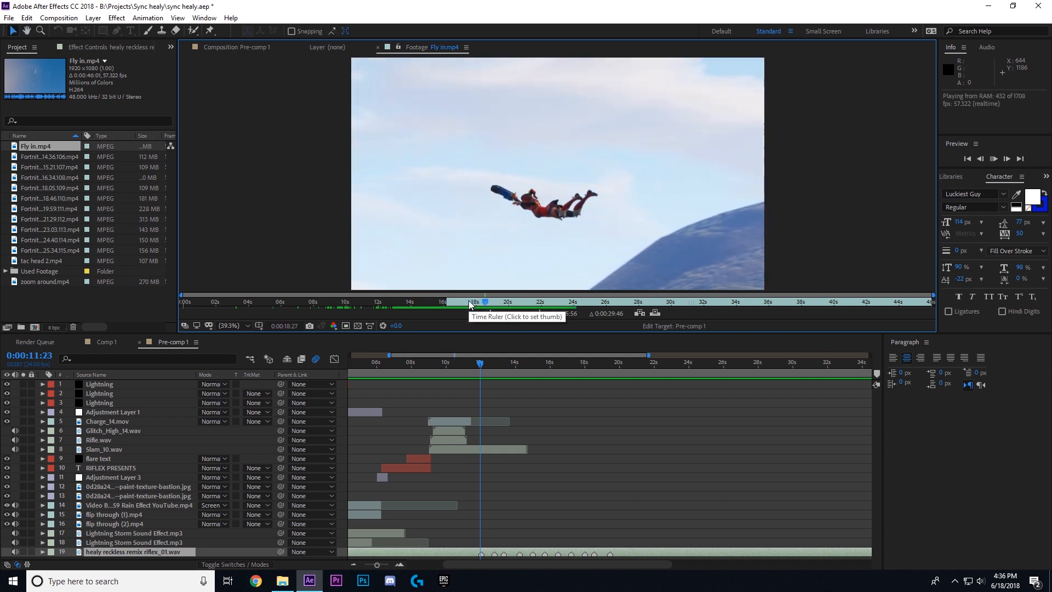
{"action": "left_click", "coordinate": [462, 302]}
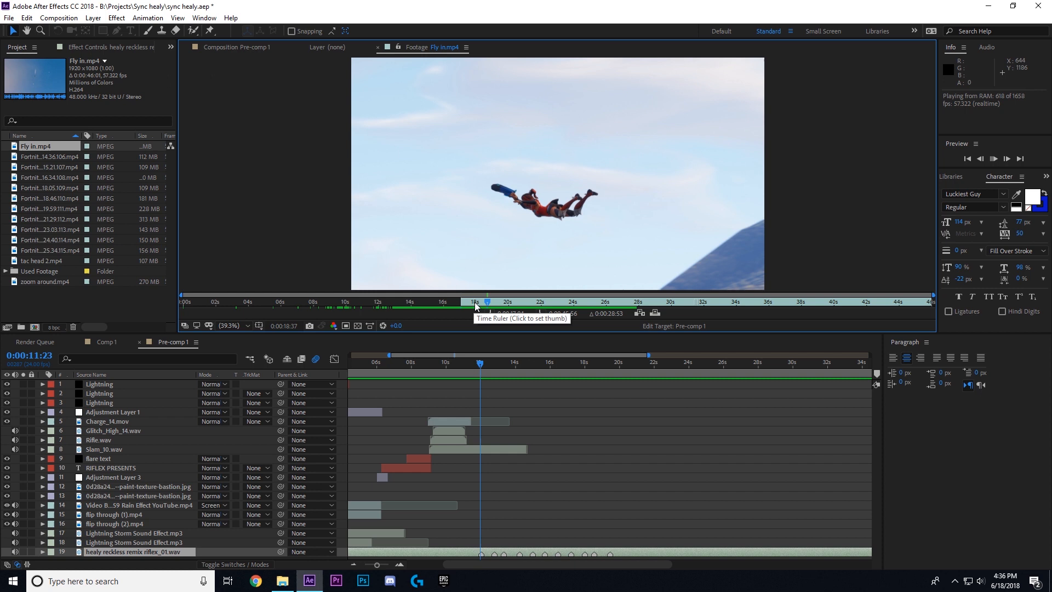
{"action": "left_click", "coordinate": [519, 301]}
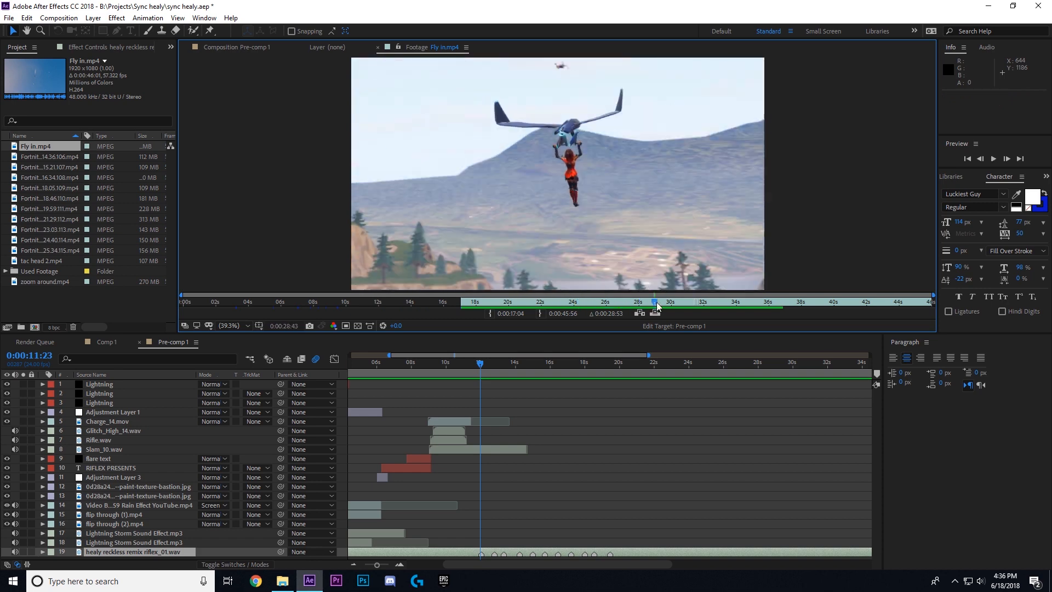
{"action": "left_click_drag", "start_coordinate": [657, 302], "coordinate": [852, 301]}
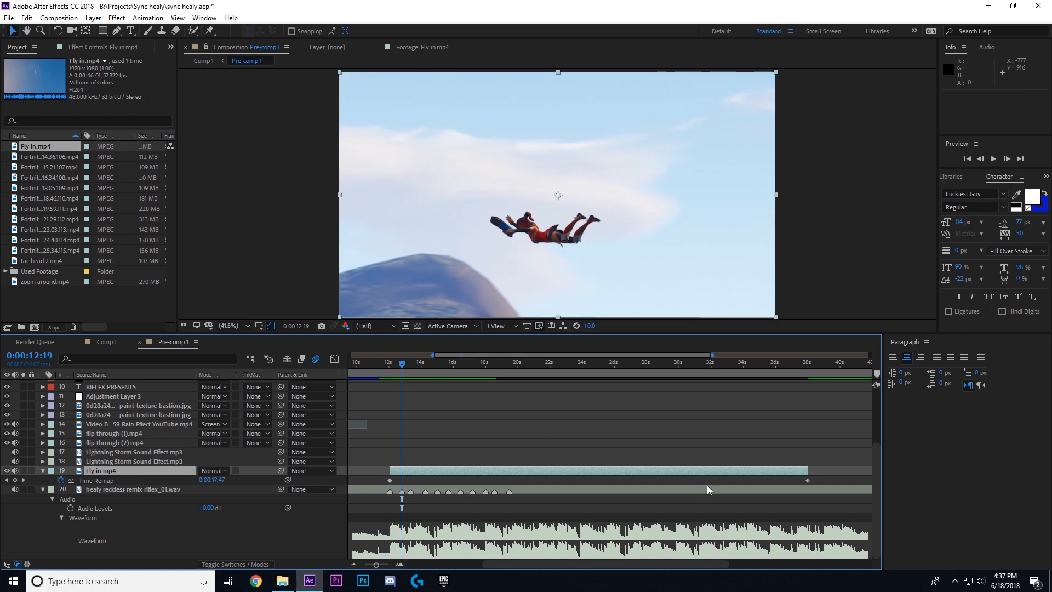
Ease the Fly in clip's time remap keyframes into a slow-then-fast speed ramp.
{"action": "left_click", "coordinate": [402, 373]}
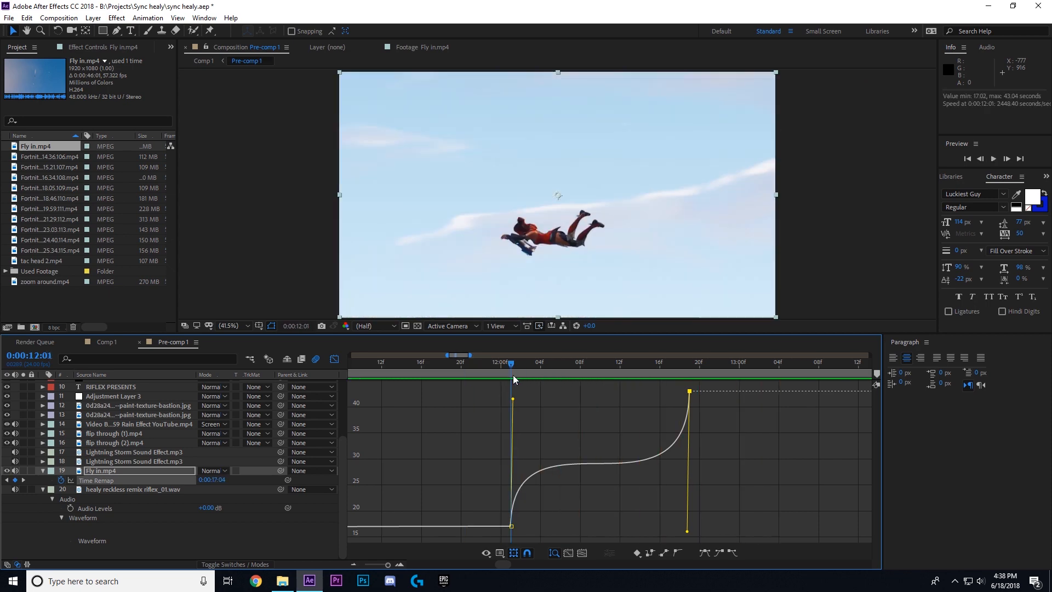
{"action": "left_click", "coordinate": [609, 363]}
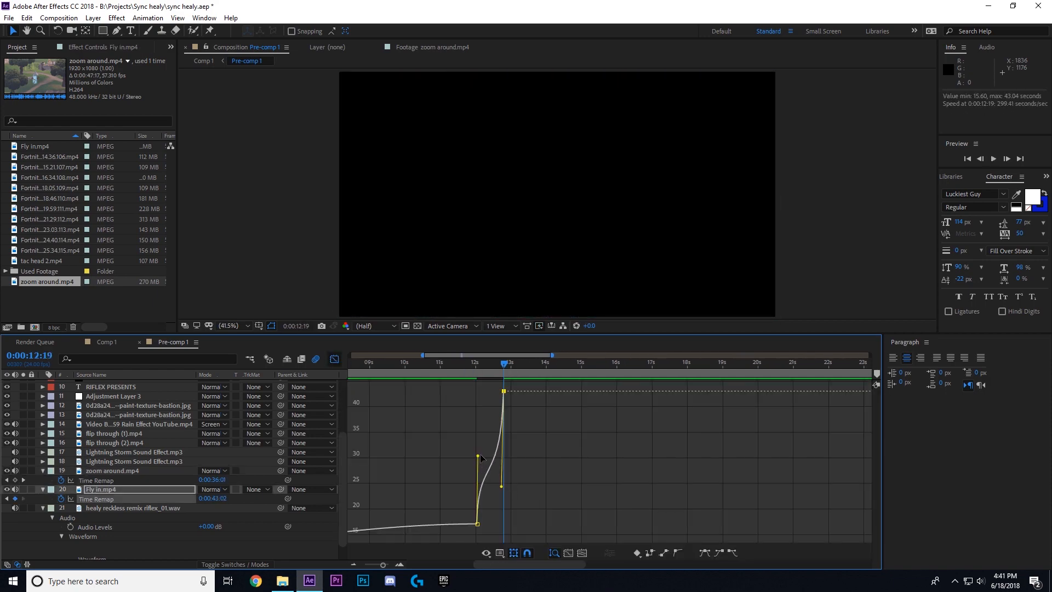
Trim the time-remapped zoom around clip to start after Fly in and confirm Composition Settings.
{"action": "left_click_drag", "start_coordinate": [503, 363], "coordinate": [480, 362]}
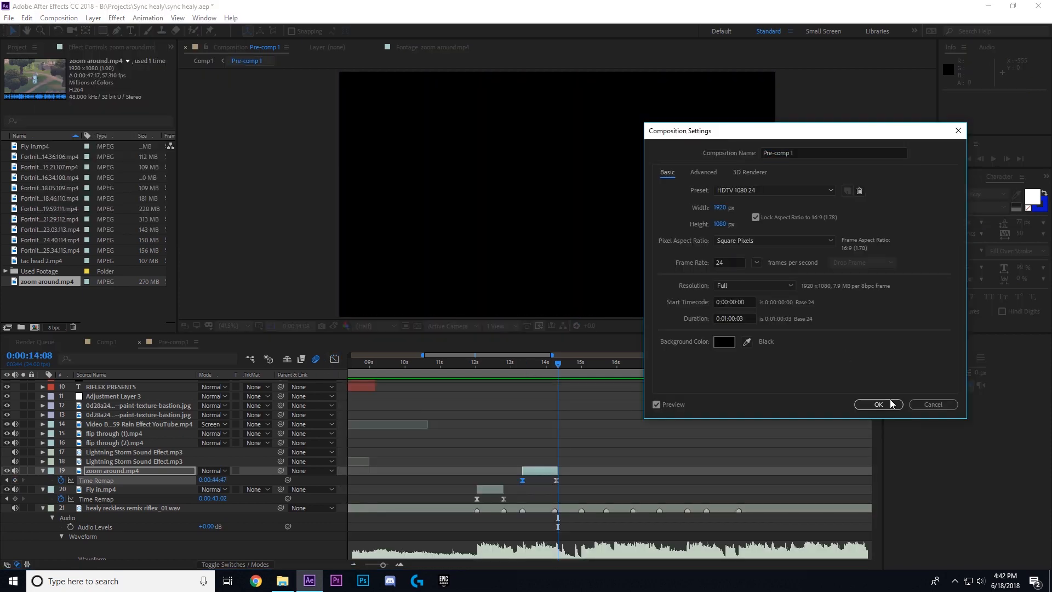
{"action": "left_click", "coordinate": [878, 404]}
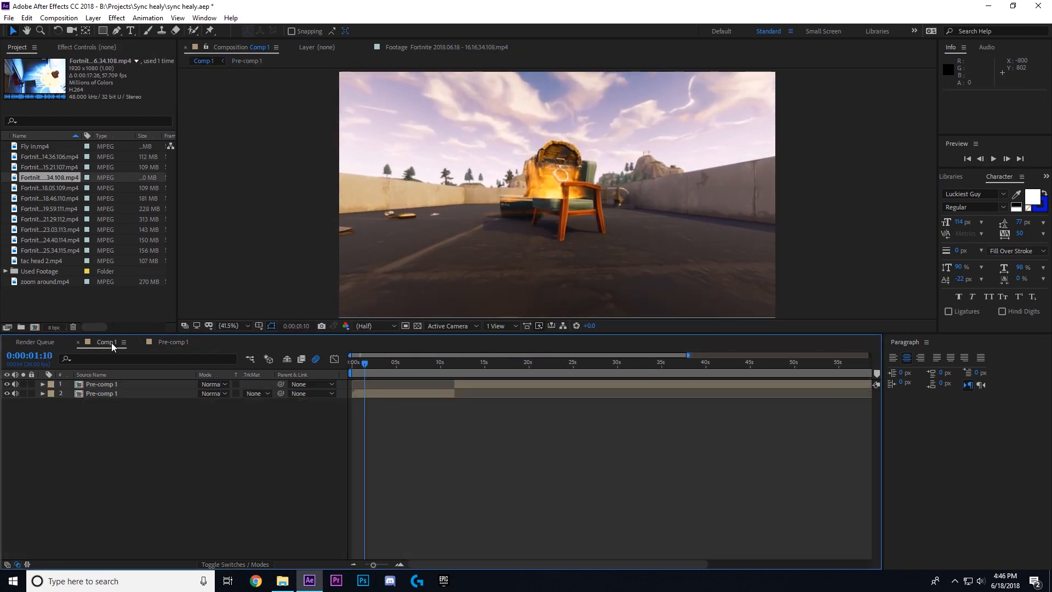
Apply RSMB to the top Pre-comp 1 layer in Comp 1 and check the blur around 15 seconds.
{"action": "left_click", "coordinate": [101, 393]}
{"action": "type", "text": "rsm"}
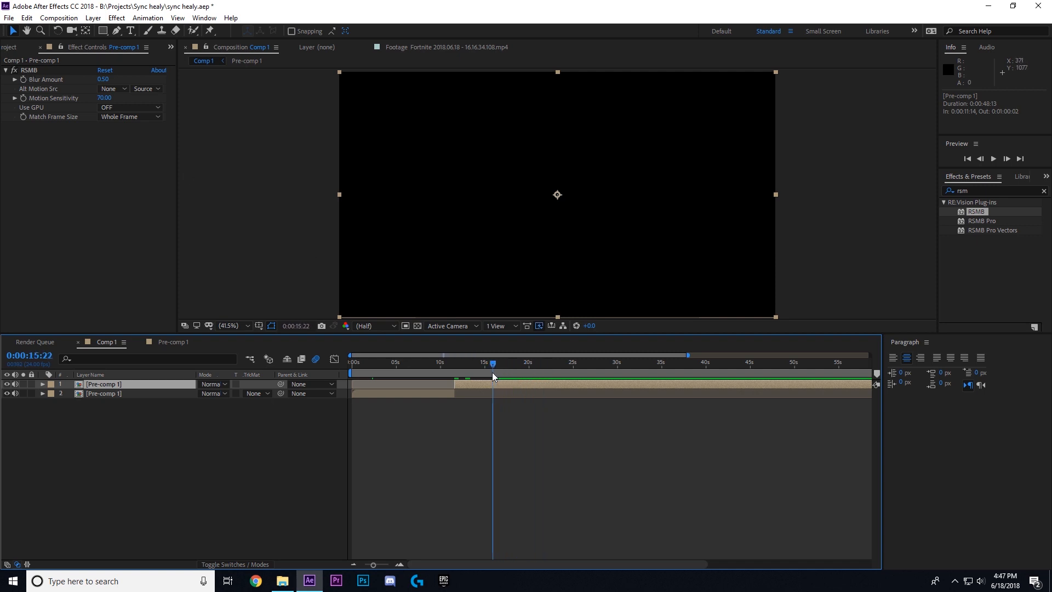
{"action": "left_click", "coordinate": [486, 373]}
{"action": "type", "text": "looks"}
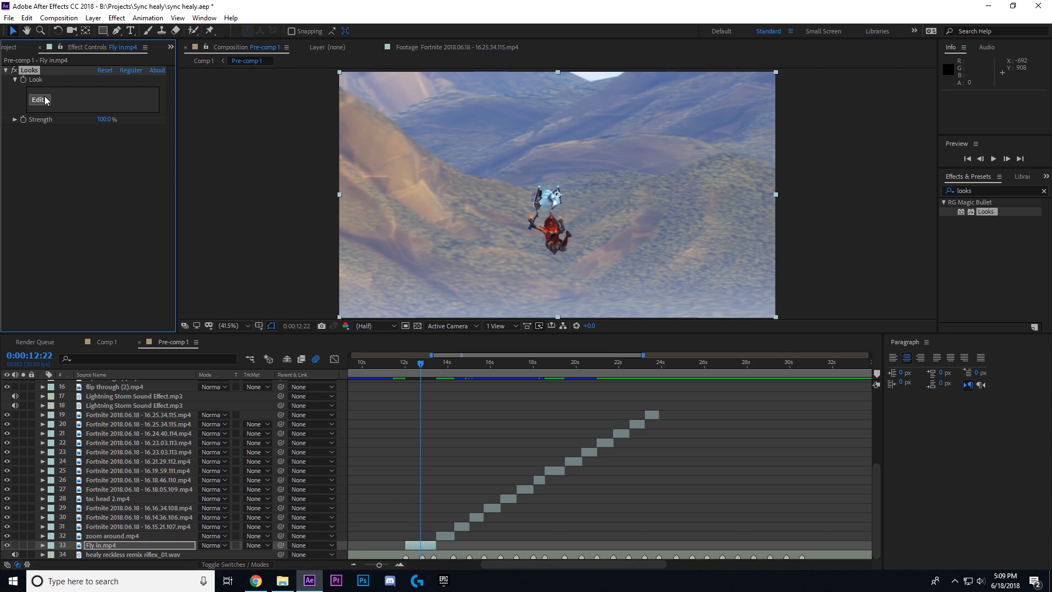
Grade Fly in.mp4 with the Blockbuster Cool > Miami Gain look and accept it.
{"action": "left_click", "coordinate": [40, 100]}
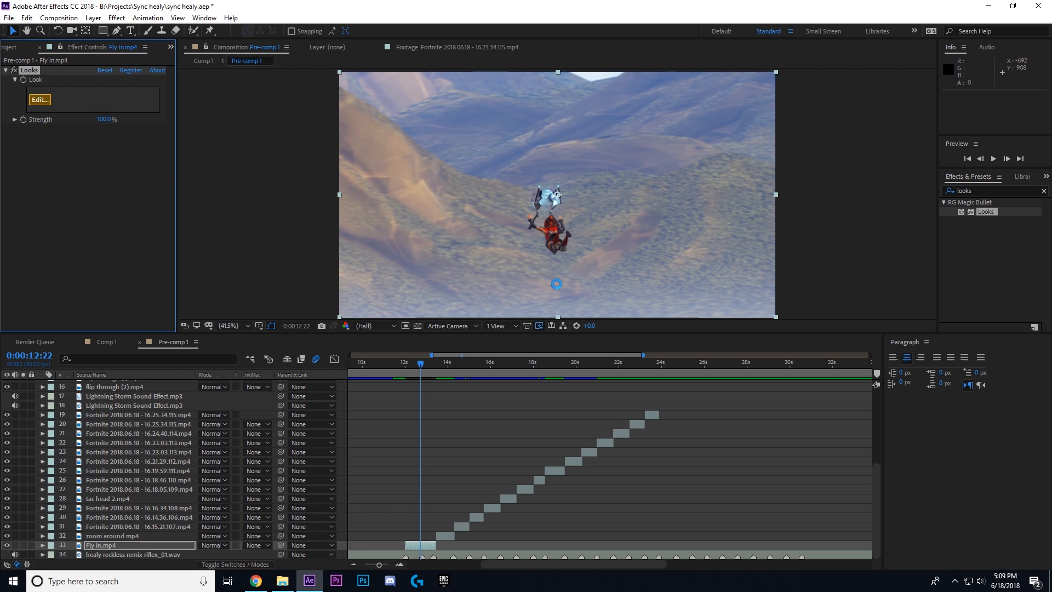
{"action": "left_click", "coordinate": [39, 100]}
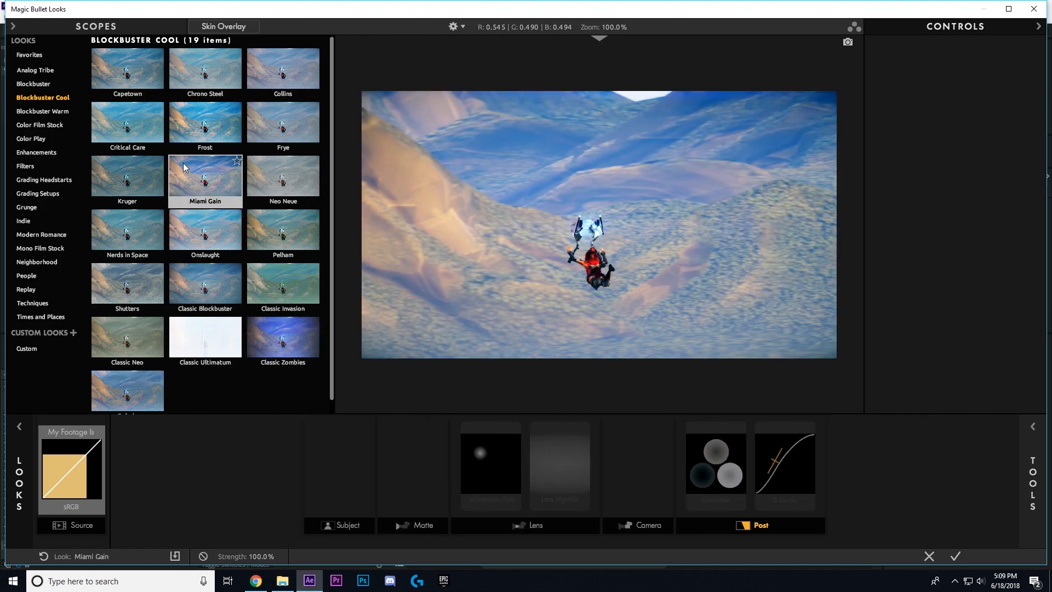
{"action": "mouse_move", "coordinate": [128, 130]}
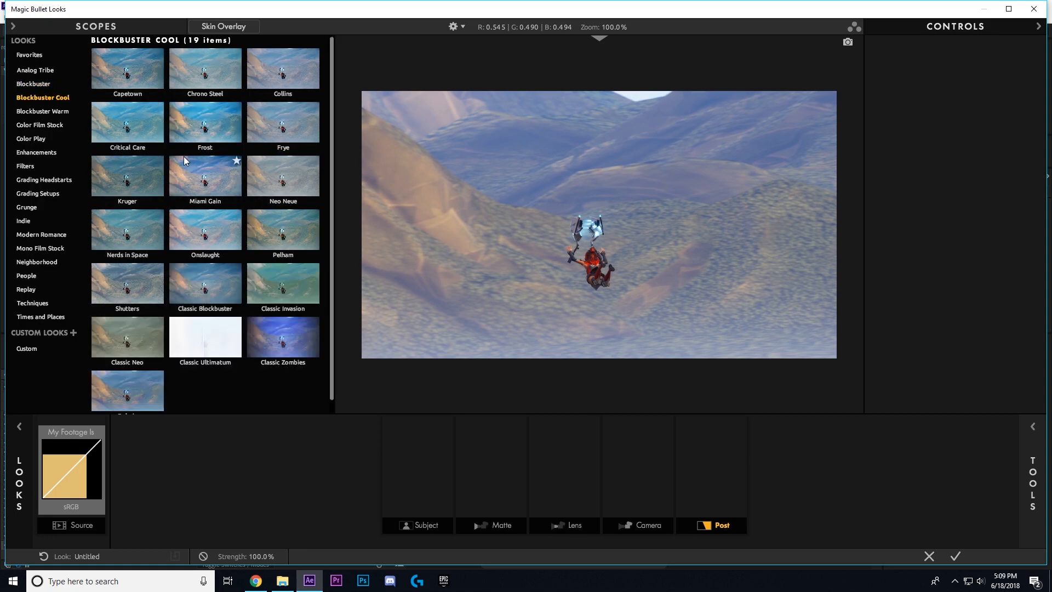
{"action": "left_click", "coordinate": [205, 176]}
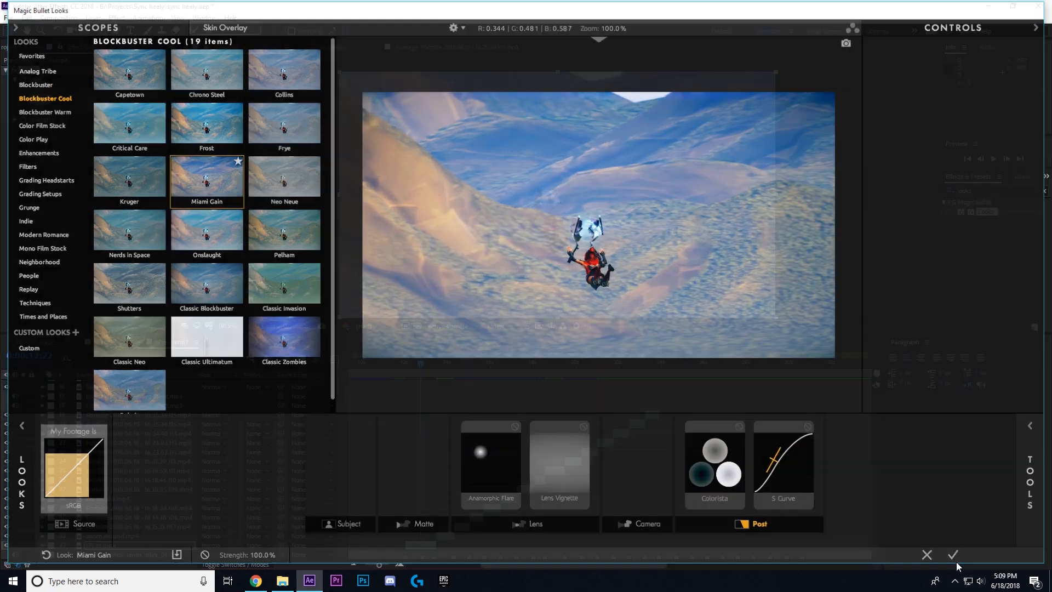
{"action": "left_click", "coordinate": [952, 554]}
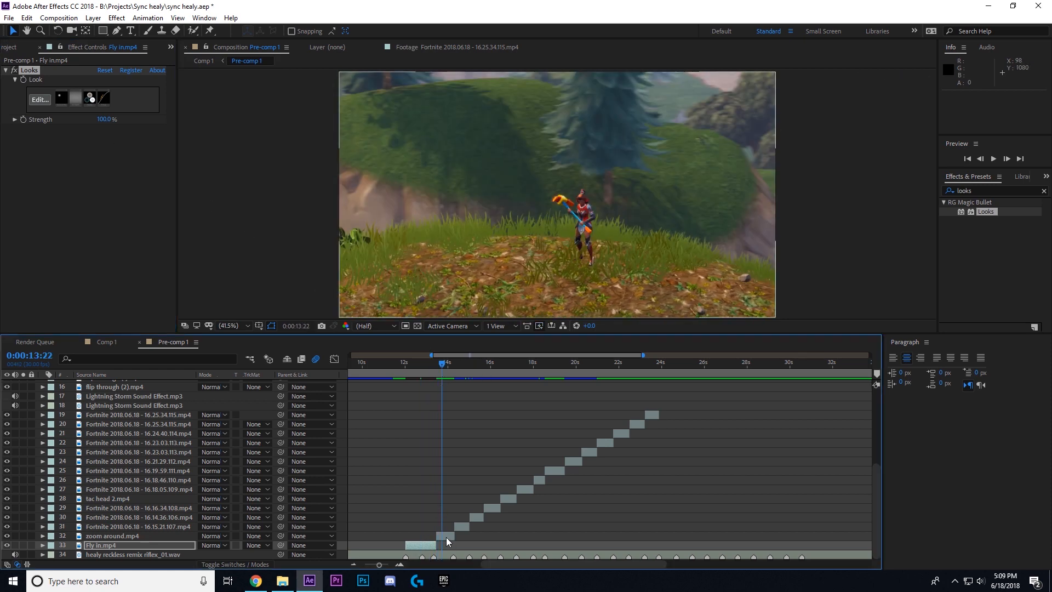
Paste the copied Looks effect onto each Fortnite layer in Pre-comp 1.
{"action": "left_click", "coordinate": [112, 536]}
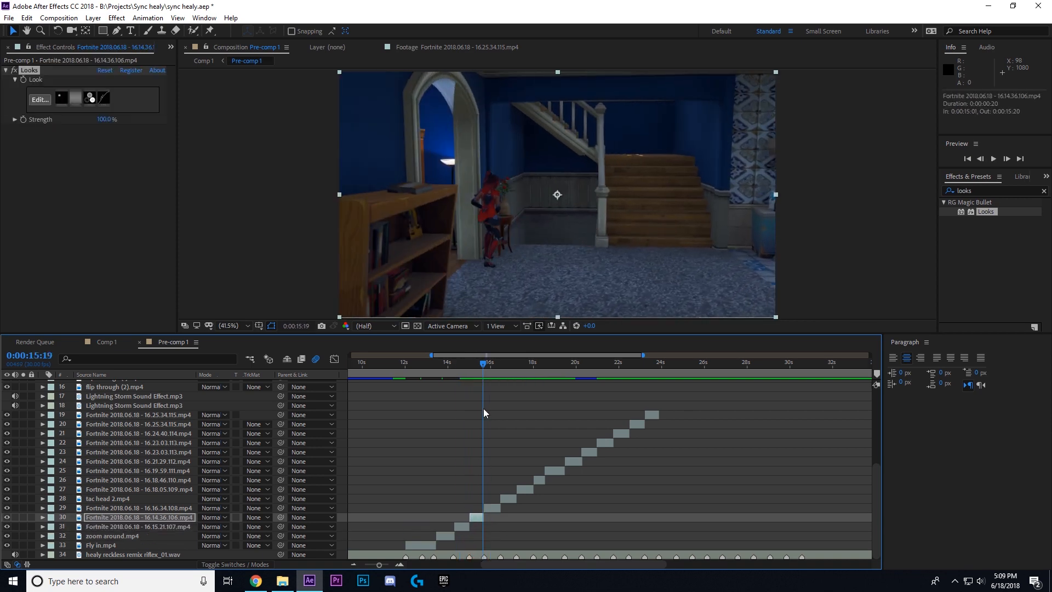
{"action": "left_click", "coordinate": [39, 98]}
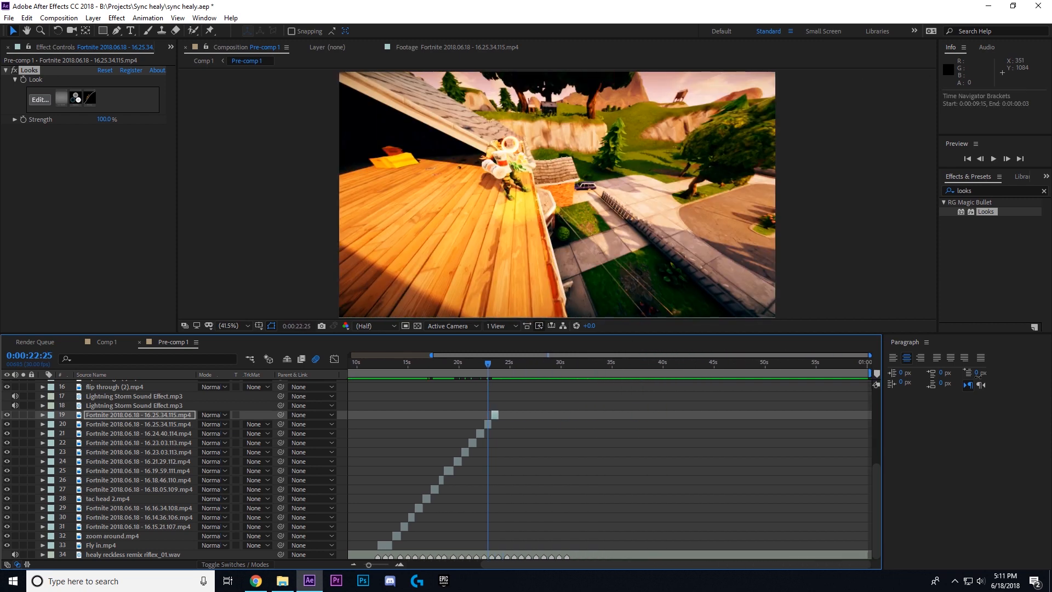
{"action": "left_click", "coordinate": [351, 355]}
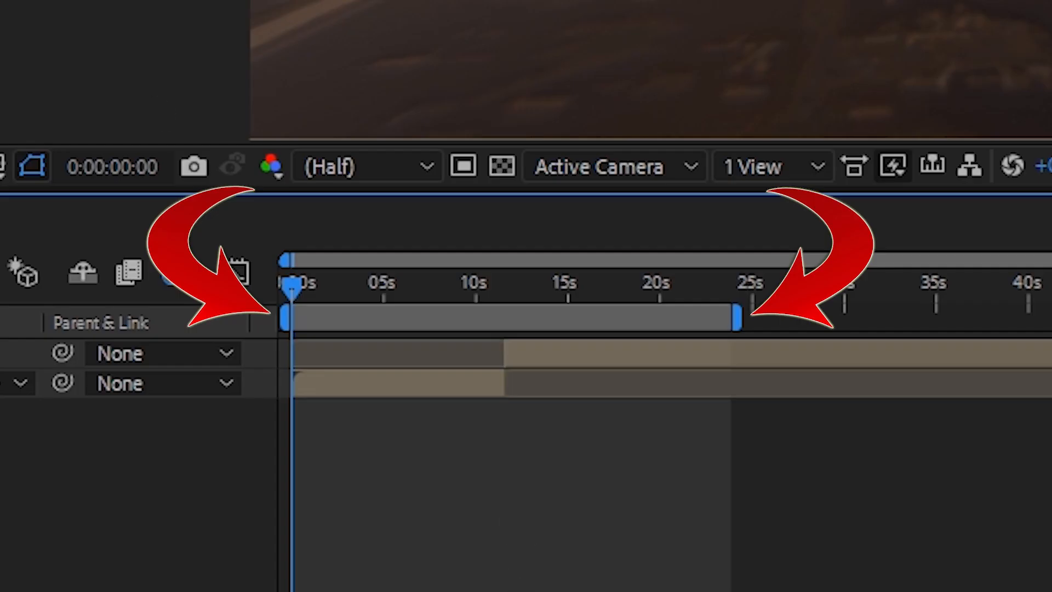
Add Comp 1 to the Render Queue as AVI with RGB channels and 16-bit audio output on.
{"action": "left_click", "coordinate": [10, 19]}
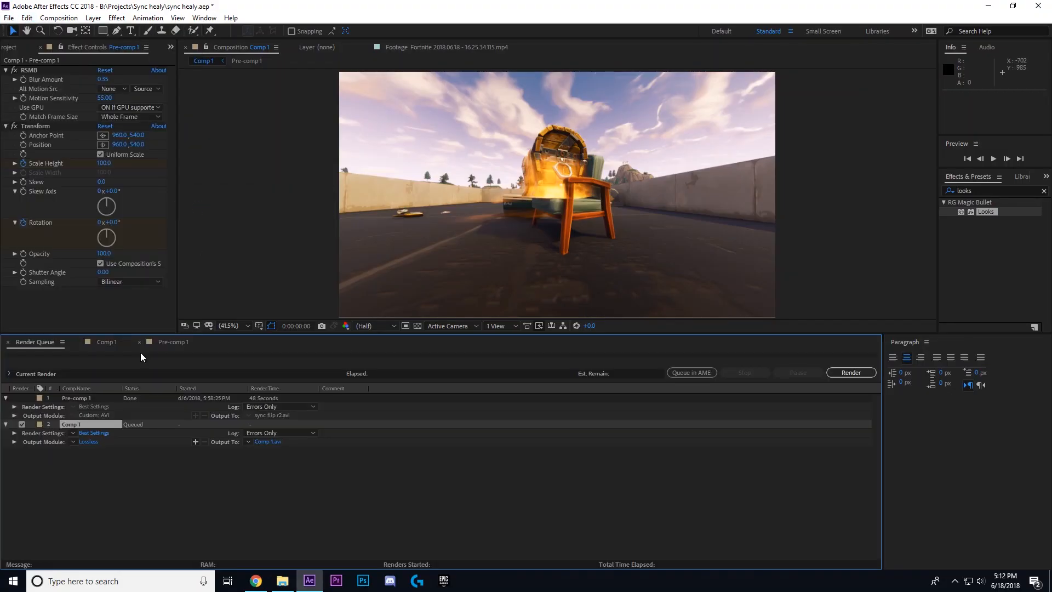
{"action": "left_click", "coordinate": [494, 204]}
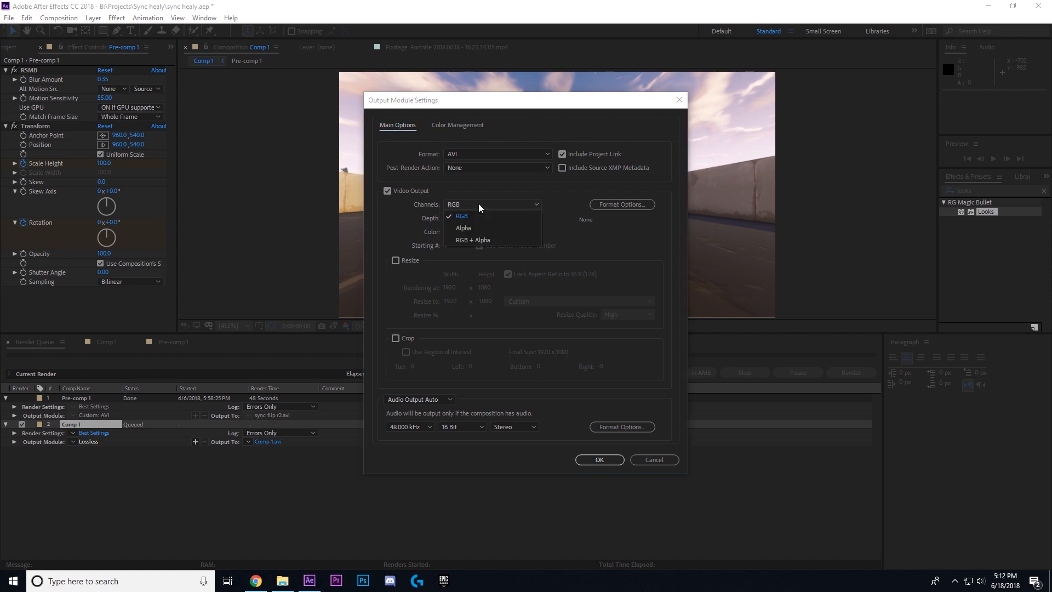
{"action": "left_click", "coordinate": [461, 216]}
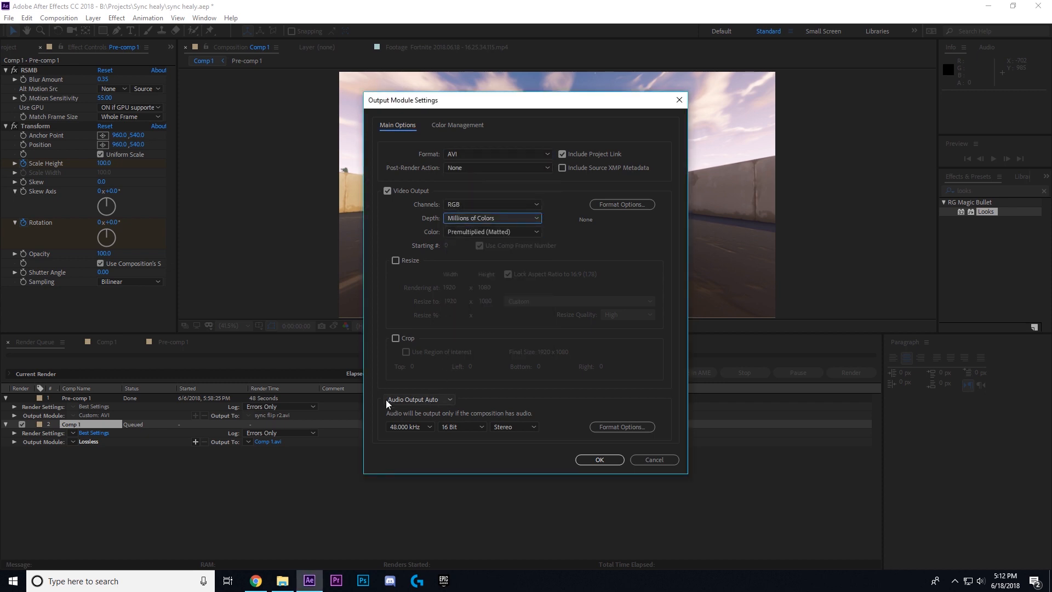
{"action": "left_click", "coordinate": [461, 426]}
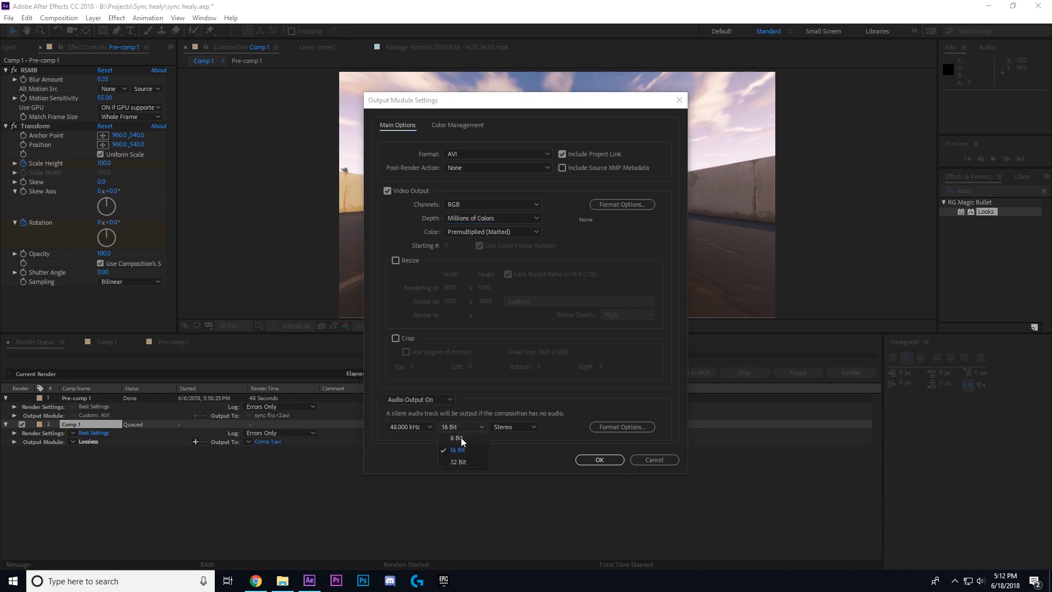
{"action": "left_click", "coordinate": [457, 461]}
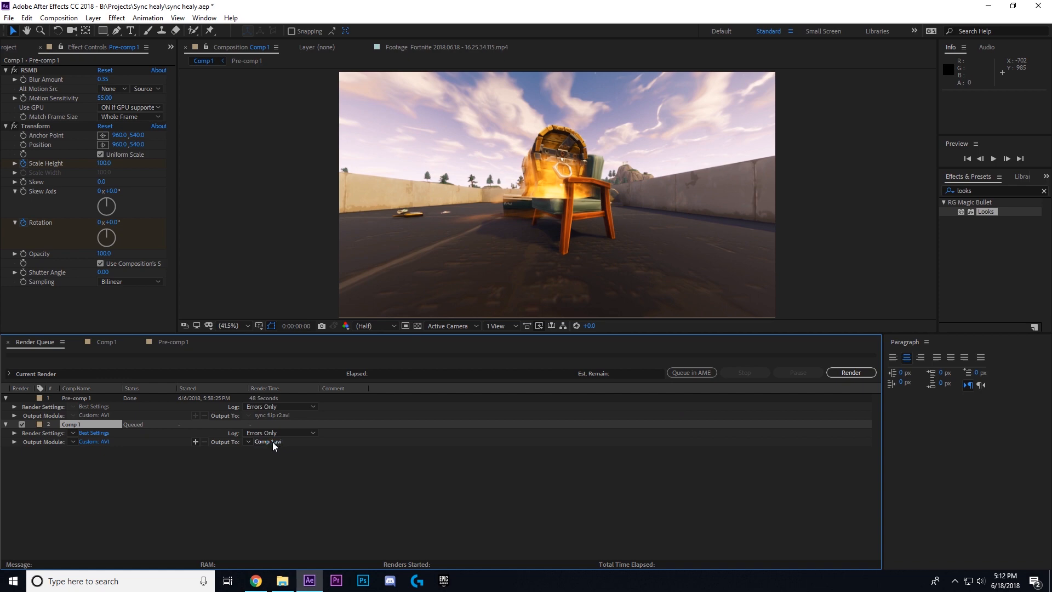
Save the rendered output as Tutorial.avi.
{"action": "left_click", "coordinate": [267, 441]}
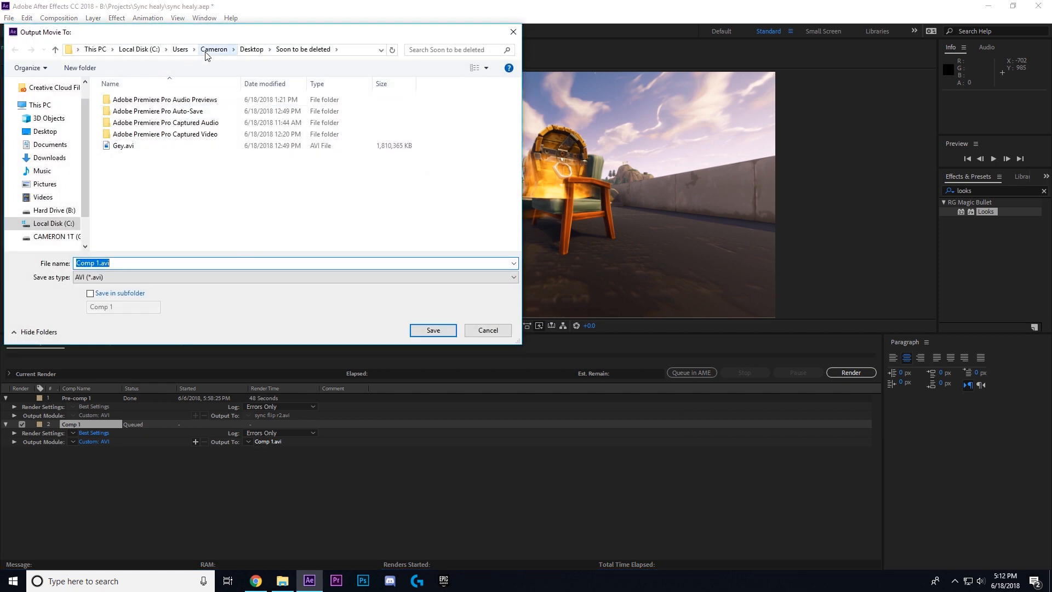
{"action": "left_click", "coordinate": [432, 330]}
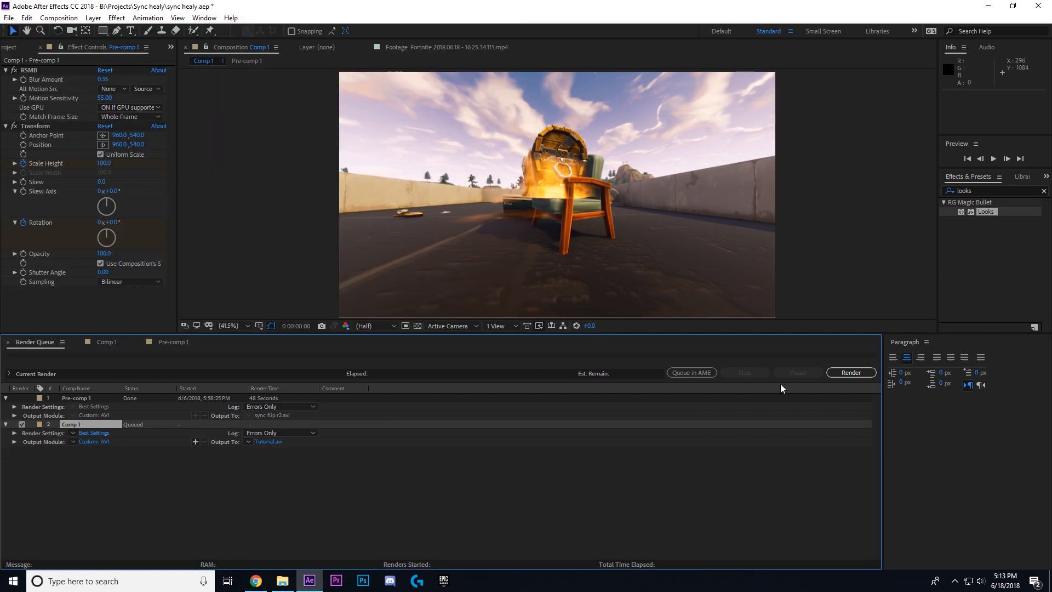